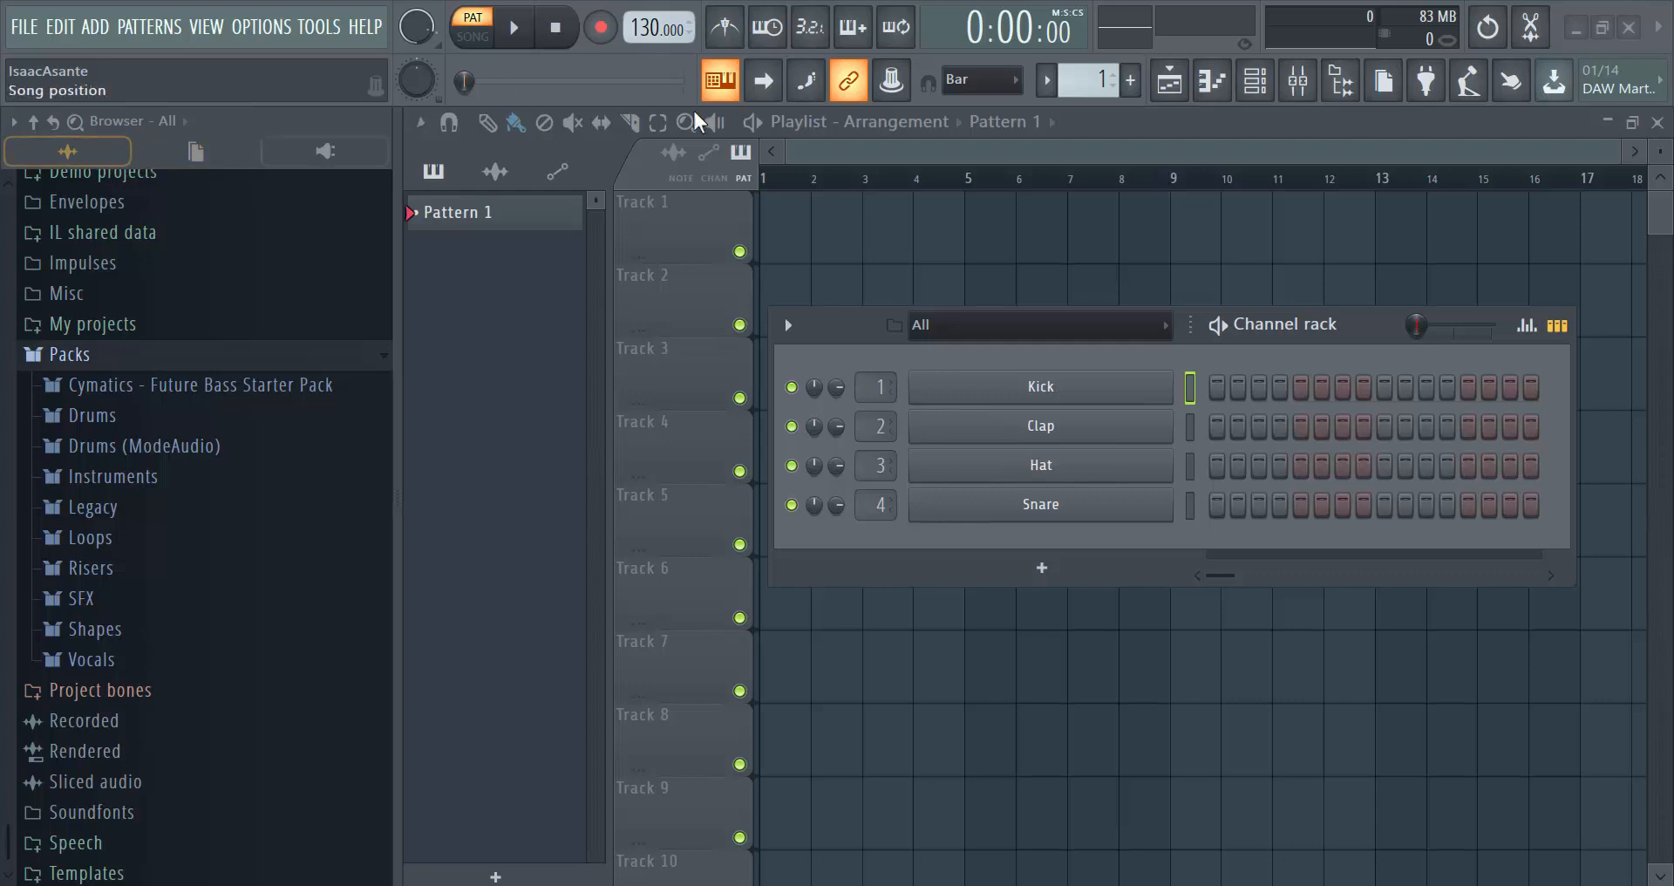
pyautogui.moveTo(1341, 81)
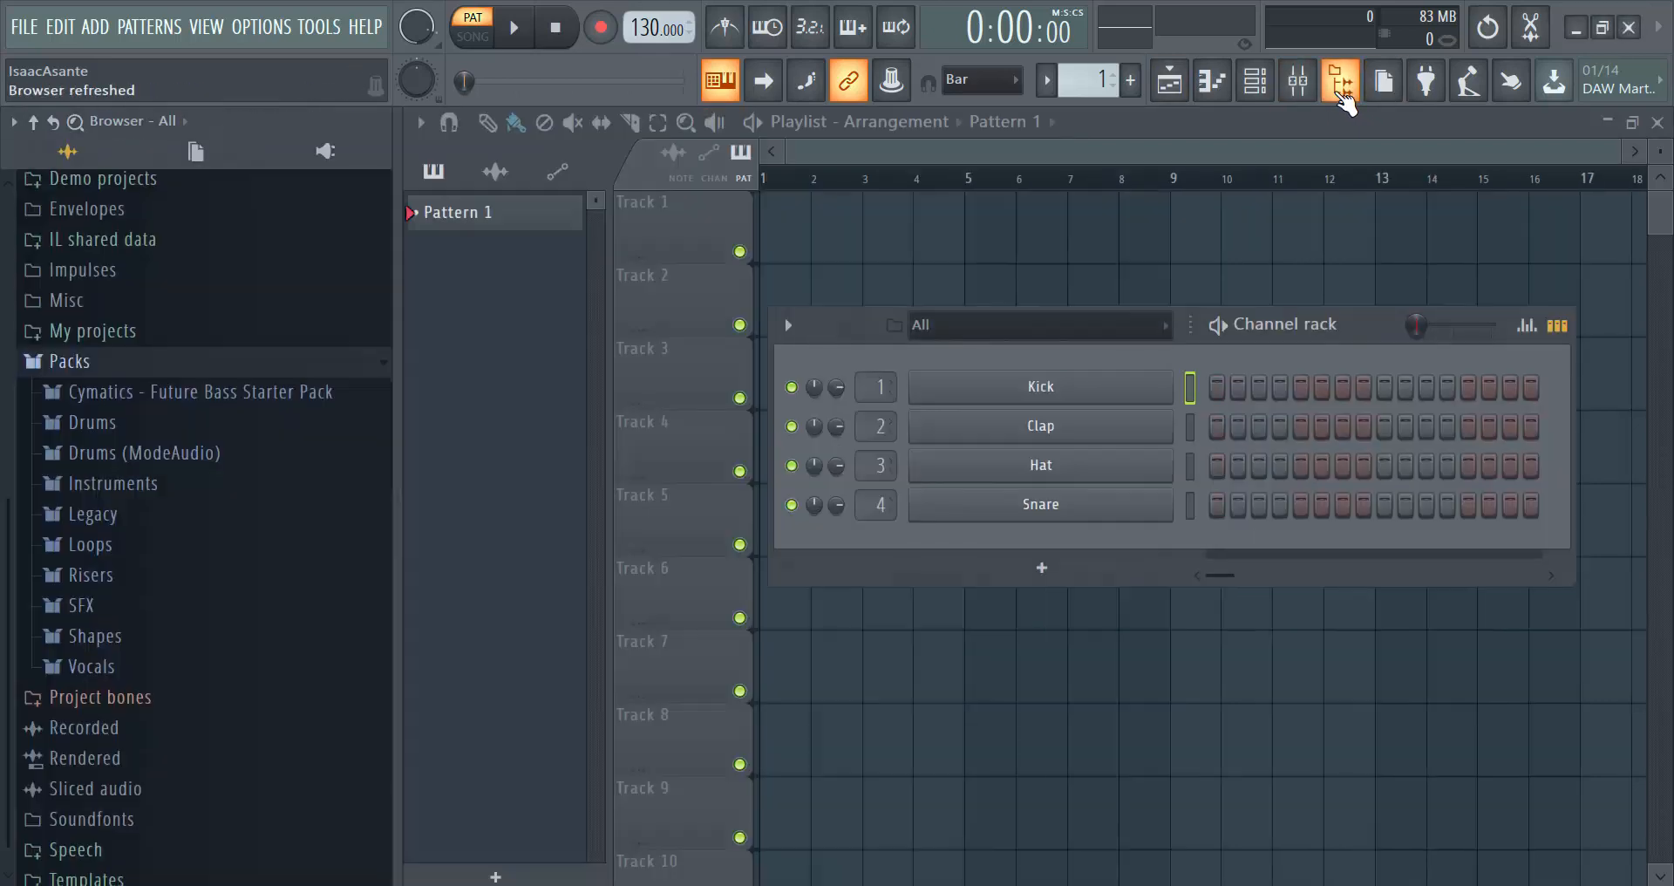
# - Refresh the browser, toggle Current project and All views, and expand the Future Bass Starter Pack under Packs
pyautogui.click(1339, 80)
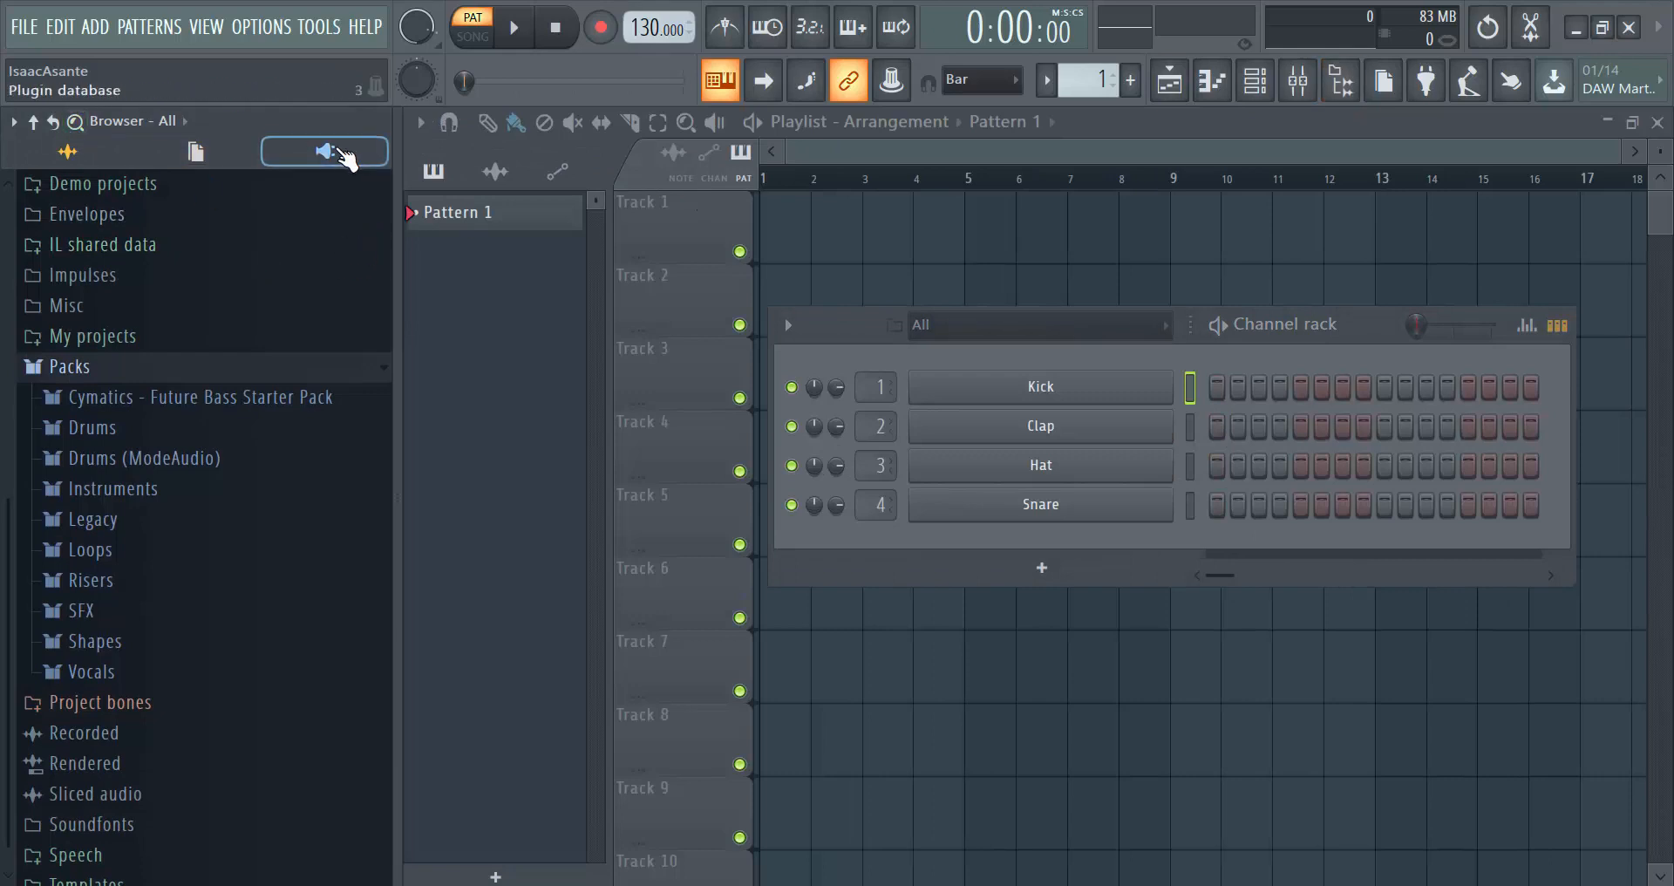
pyautogui.click(195, 150)
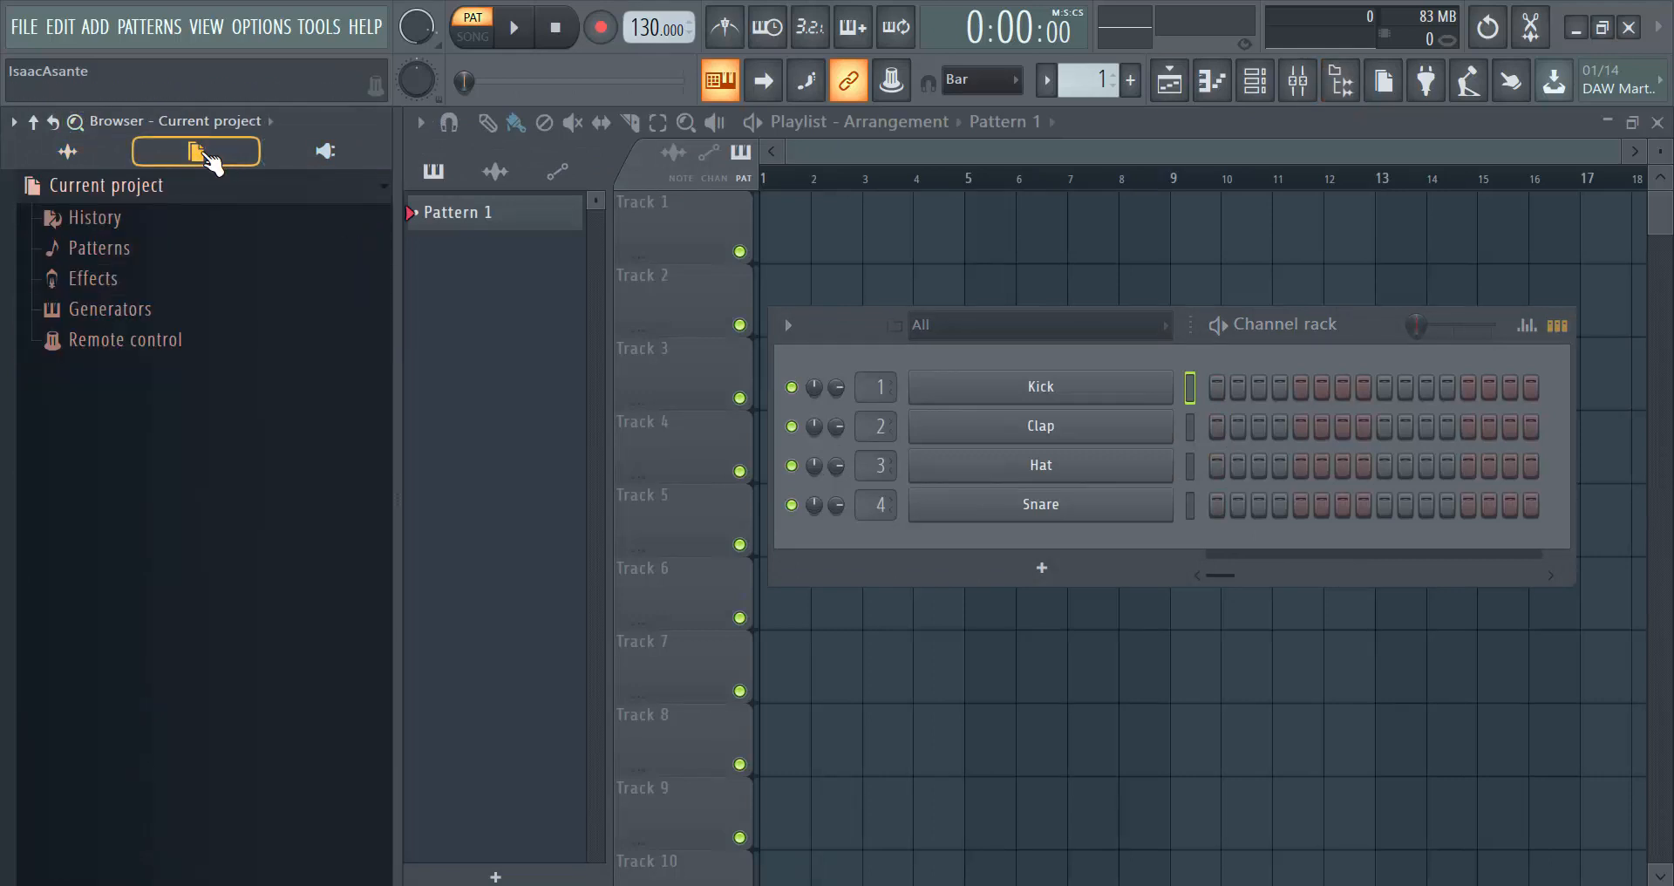
pyautogui.click(66, 150)
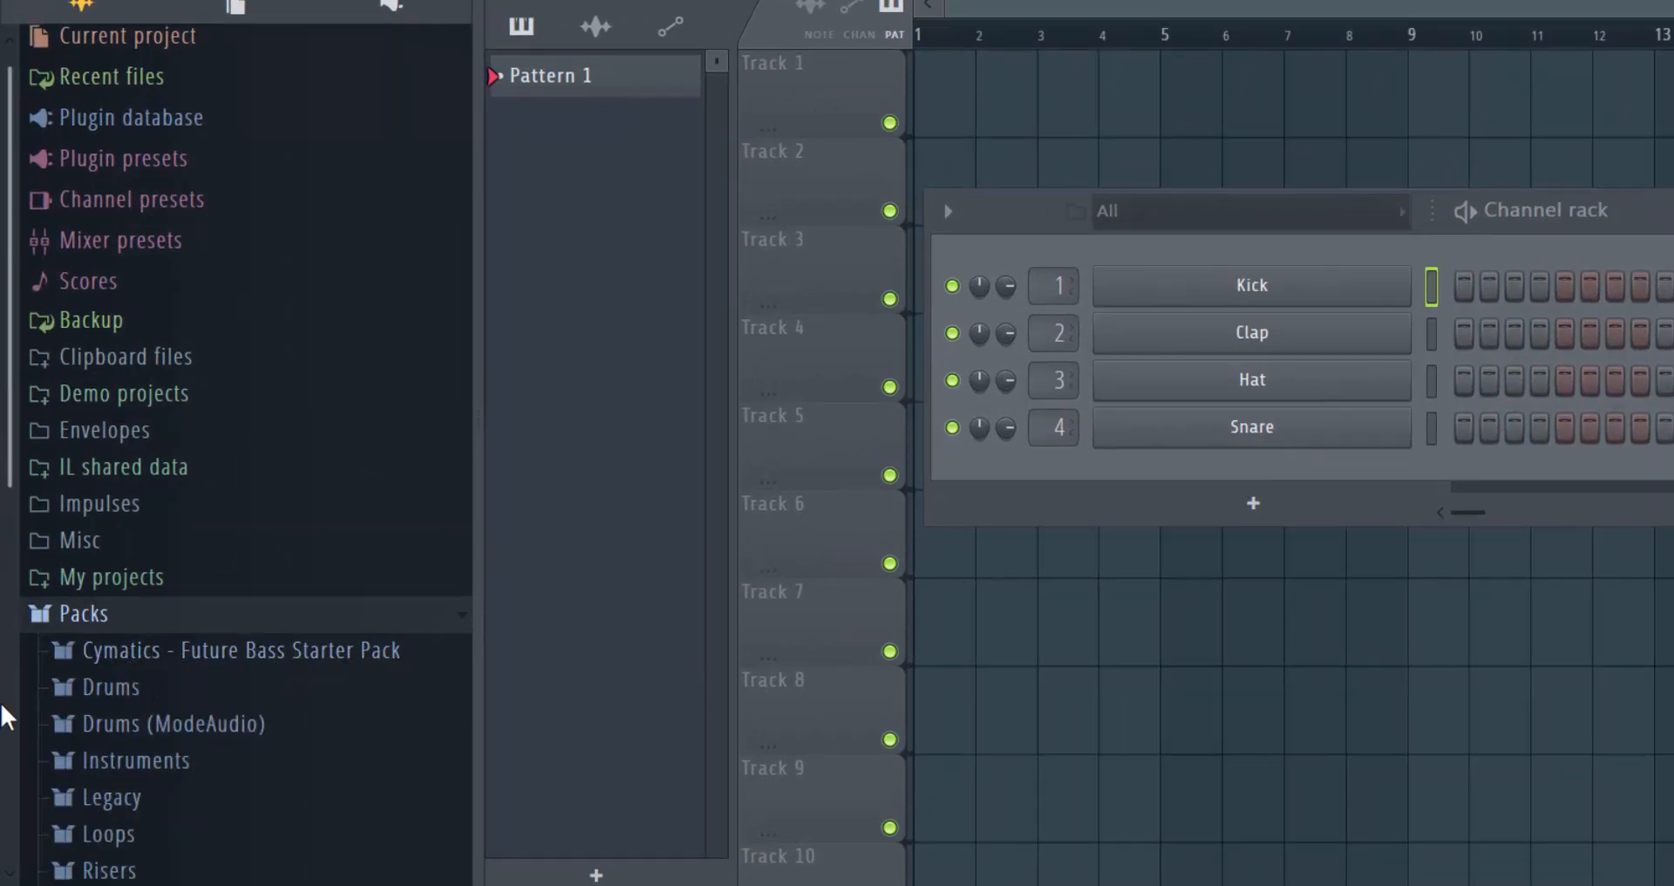
pyautogui.scroll(-3)
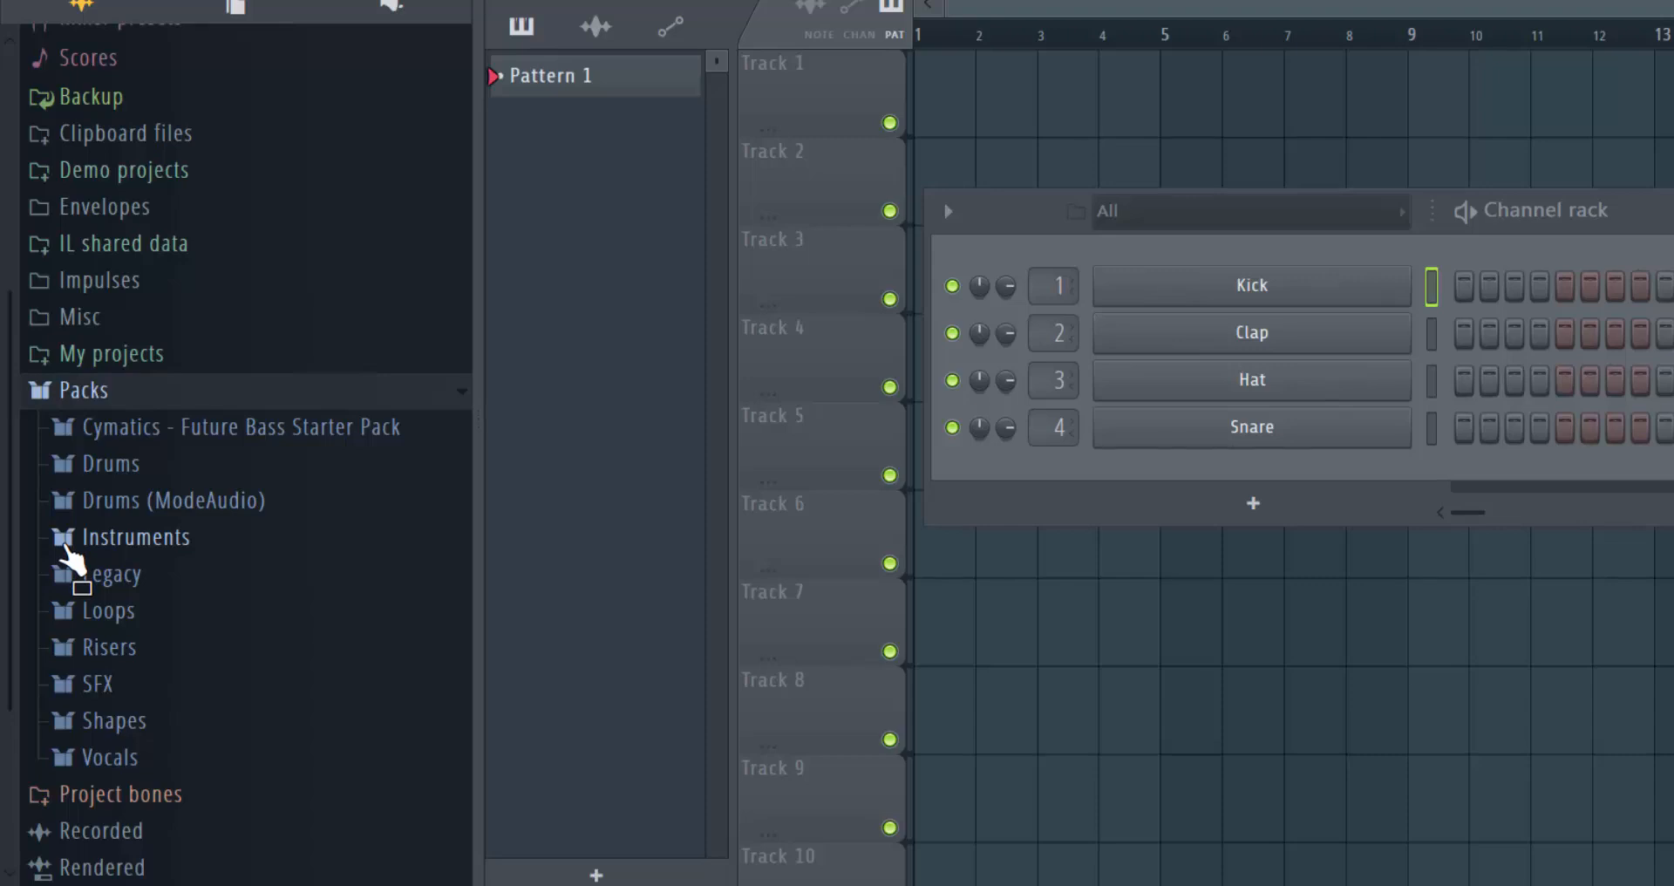
pyautogui.moveTo(171, 599)
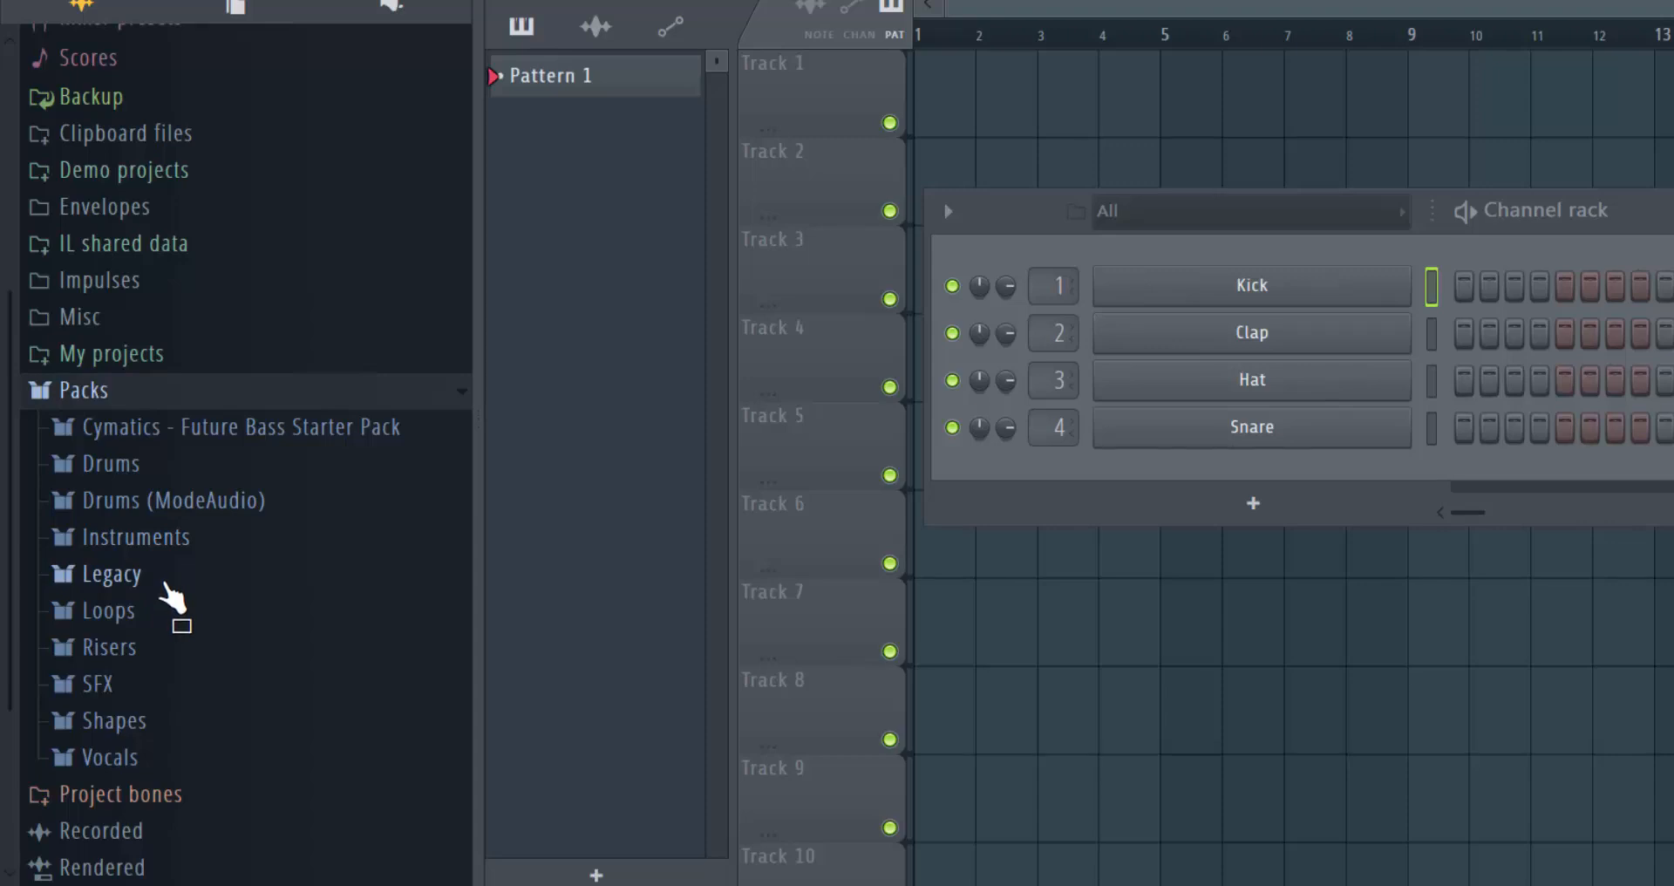
pyautogui.click(223, 426)
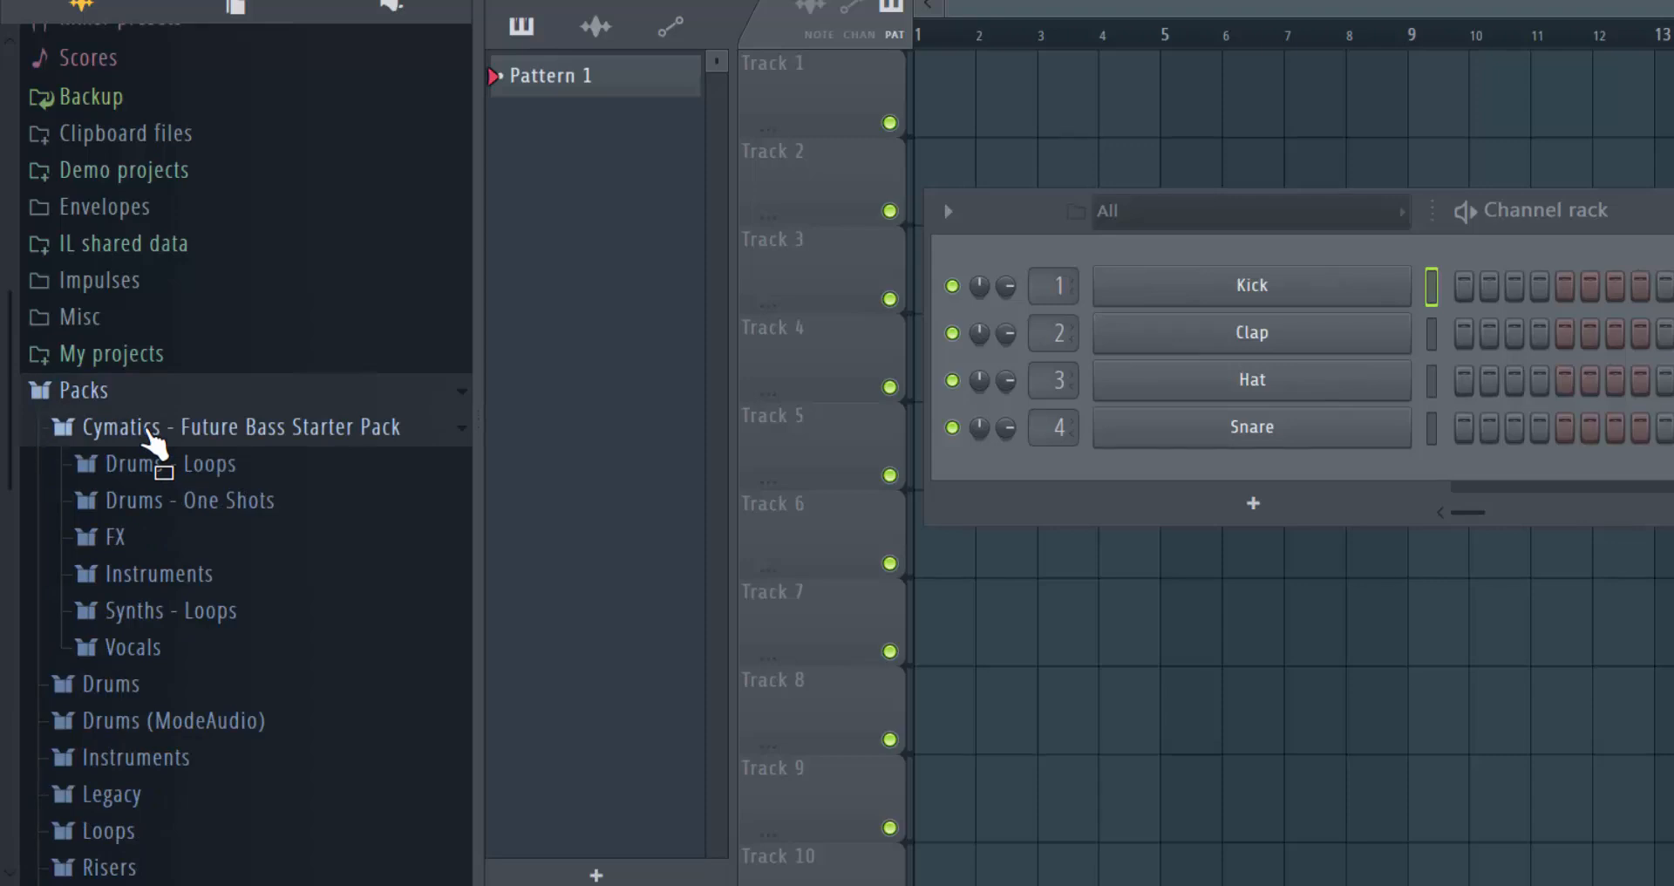
pyautogui.moveTo(213, 513)
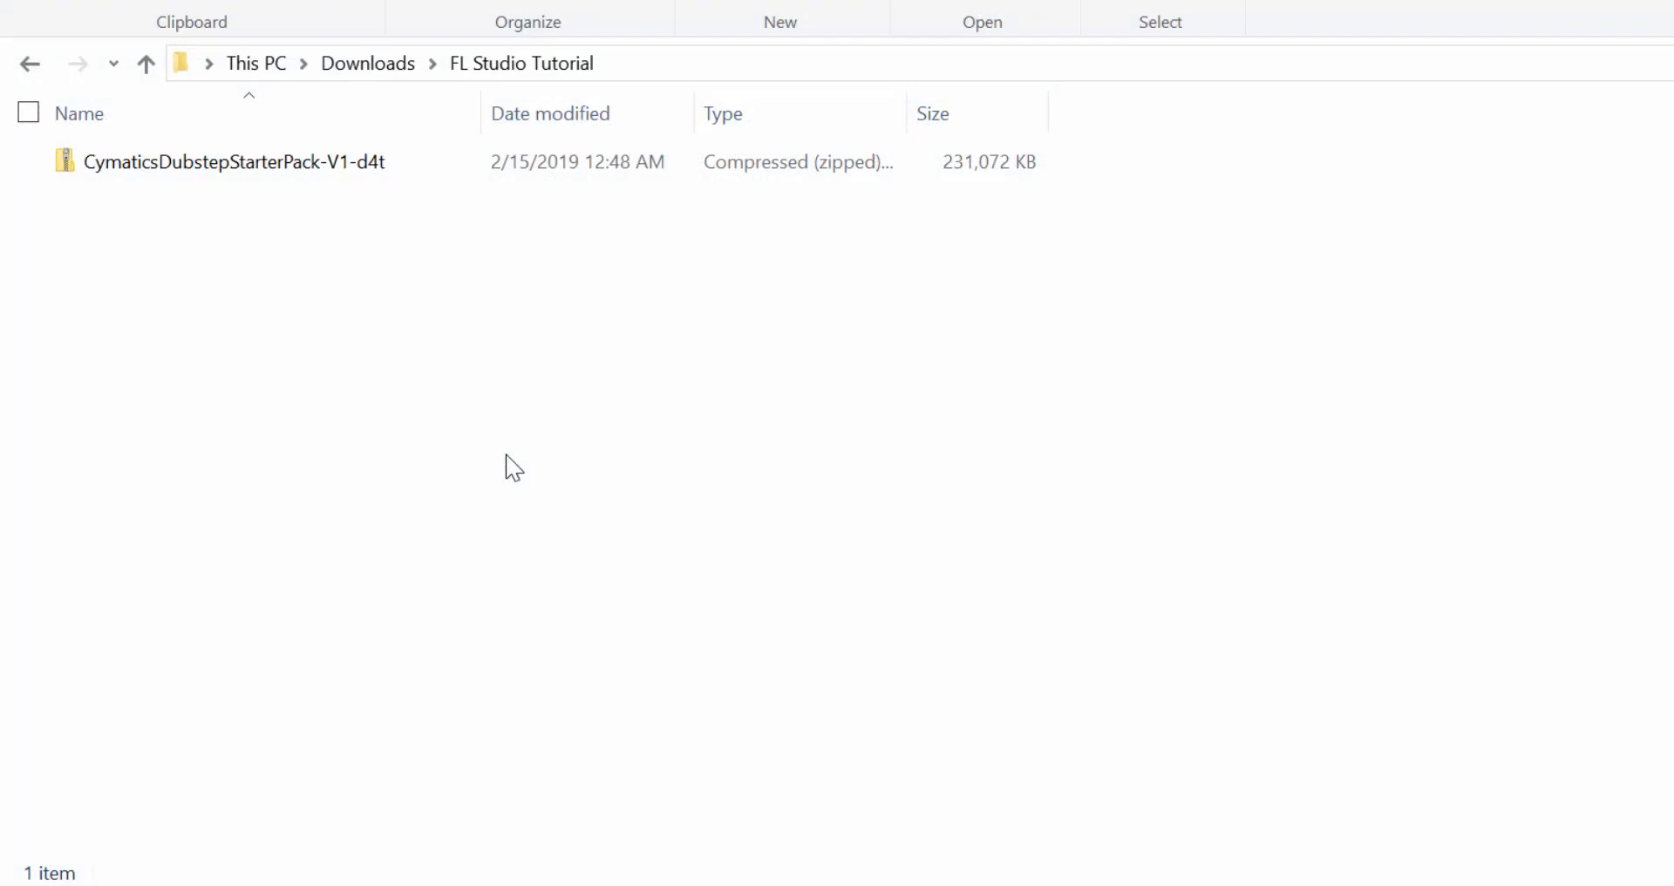
pyautogui.moveTo(241, 211)
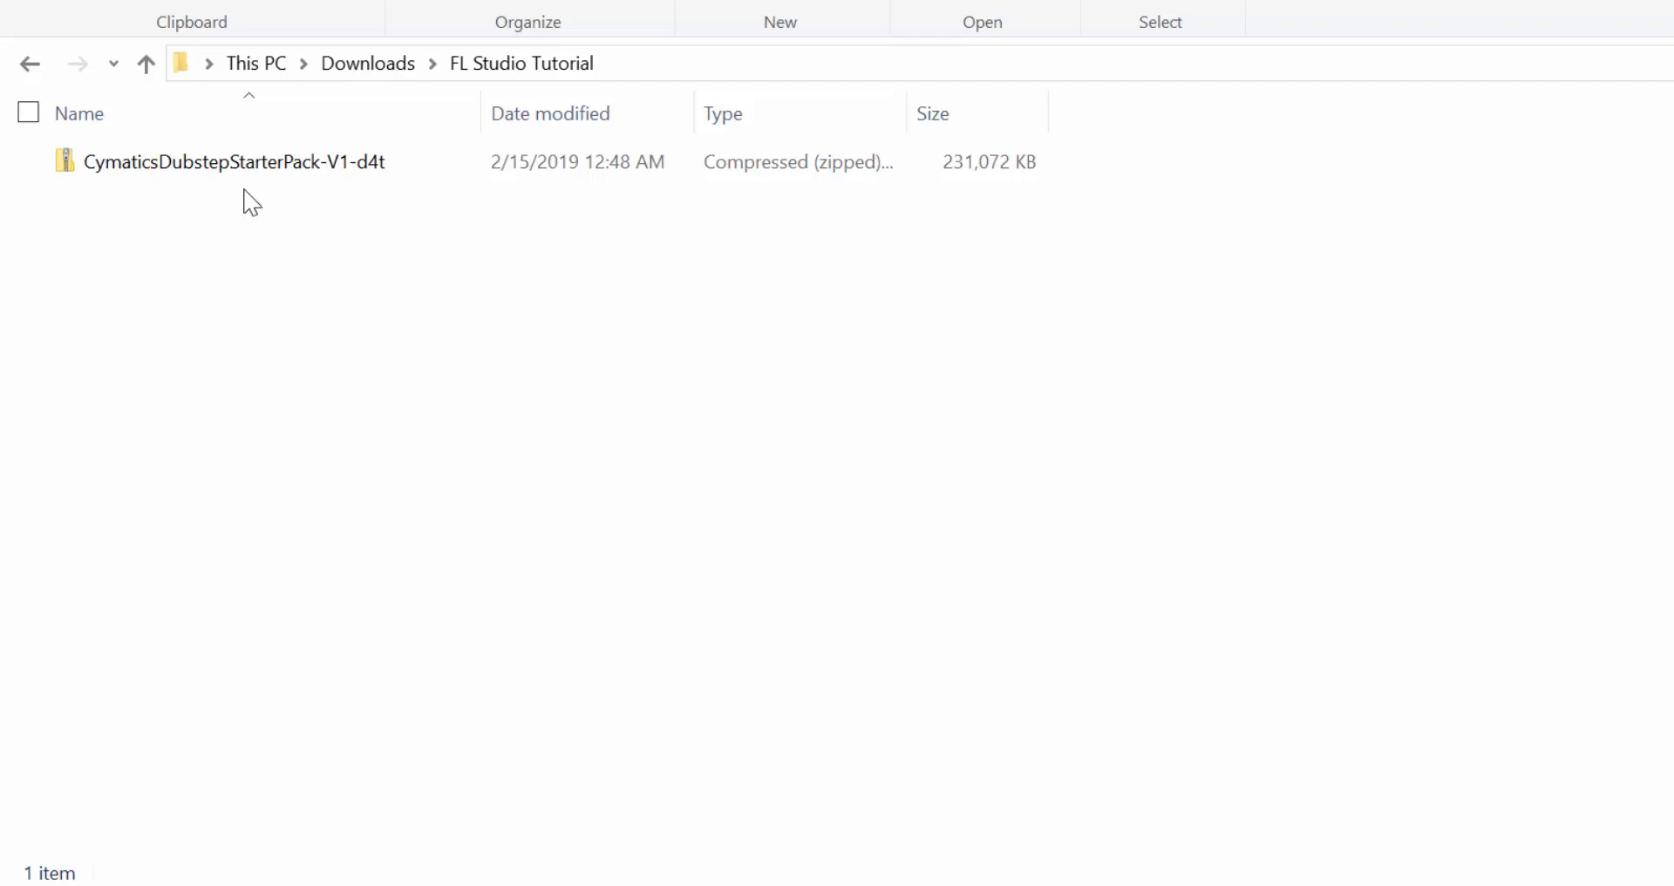
# - Preview the CymaticsDubstepStarterPack-V1-d4t zip's contents, then return to the FL Studio Tutorial folder
pyautogui.click(236, 161)
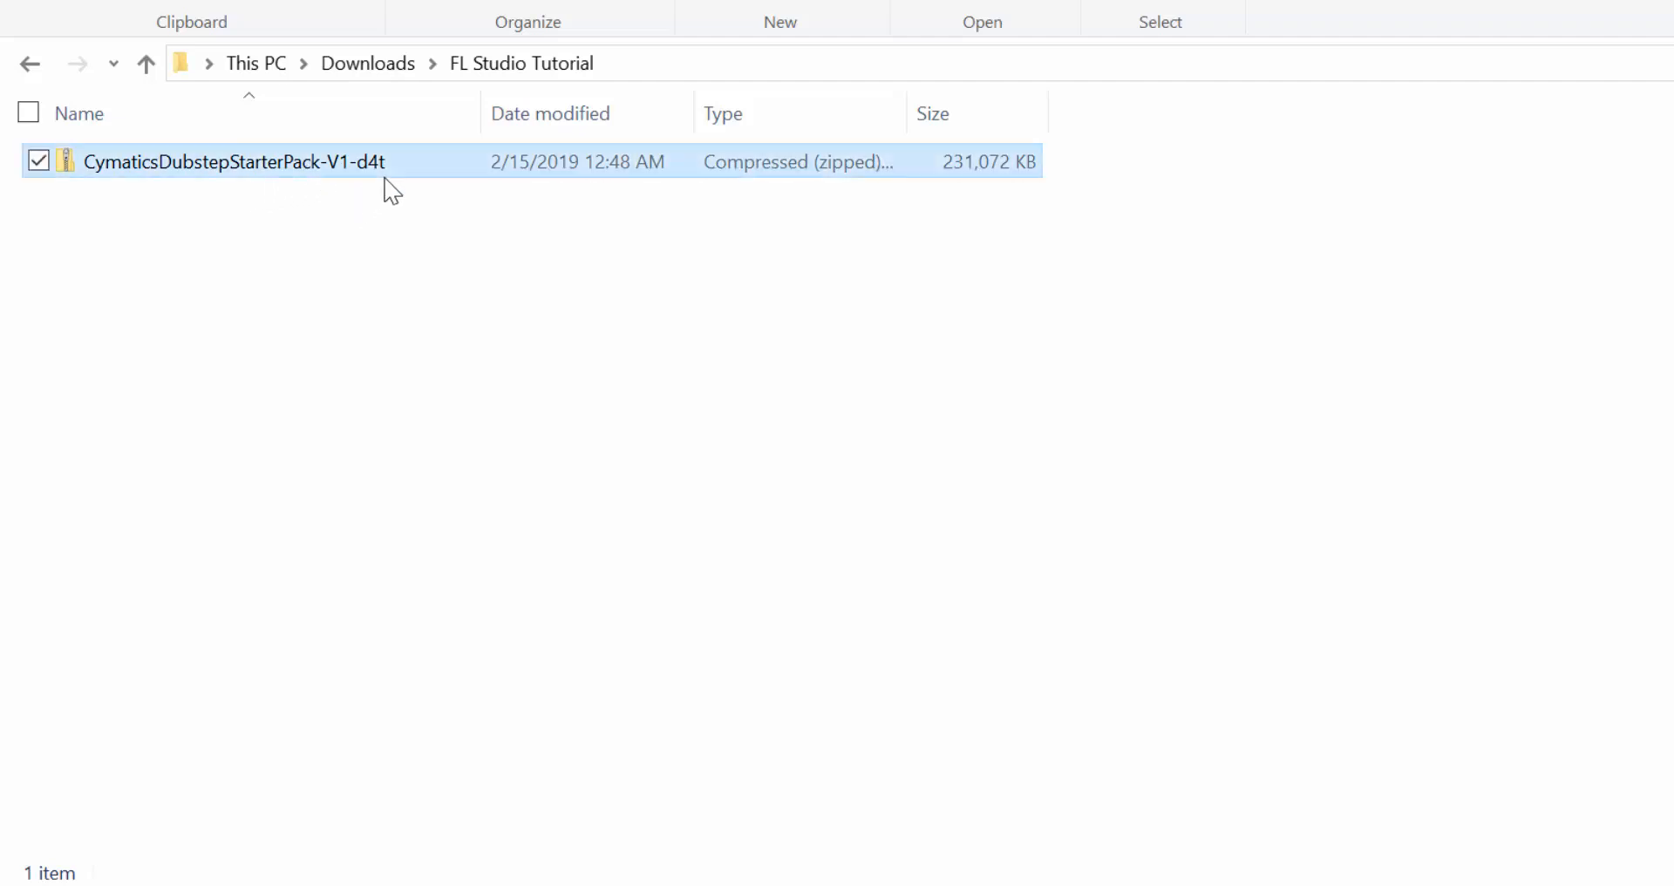
pyautogui.doubleClick(236, 161)
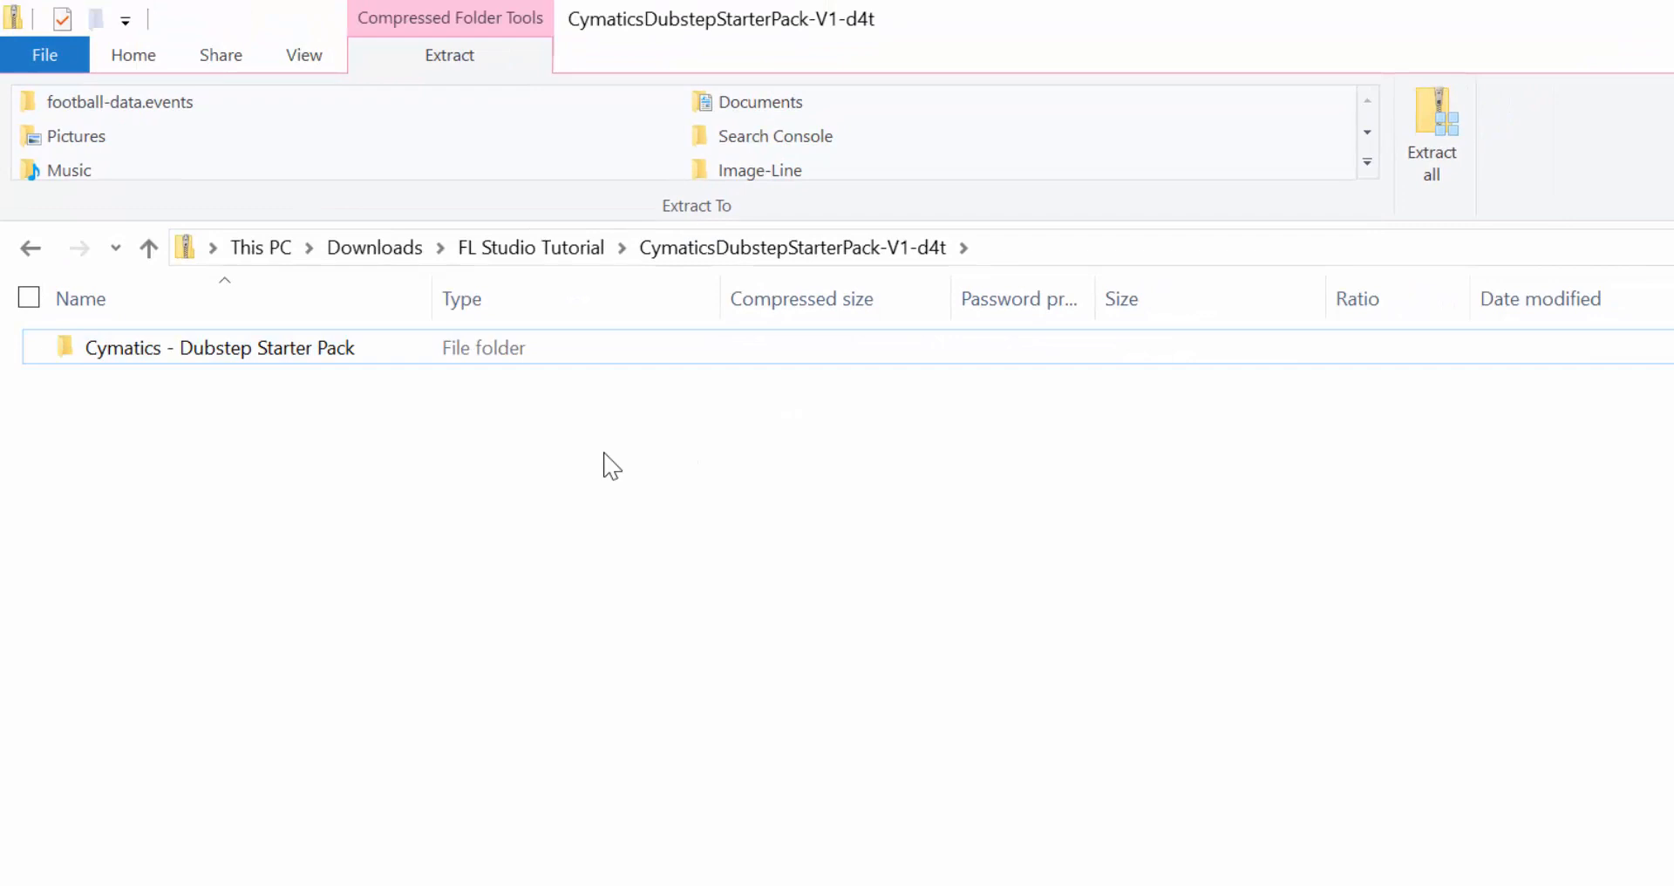
pyautogui.click(148, 246)
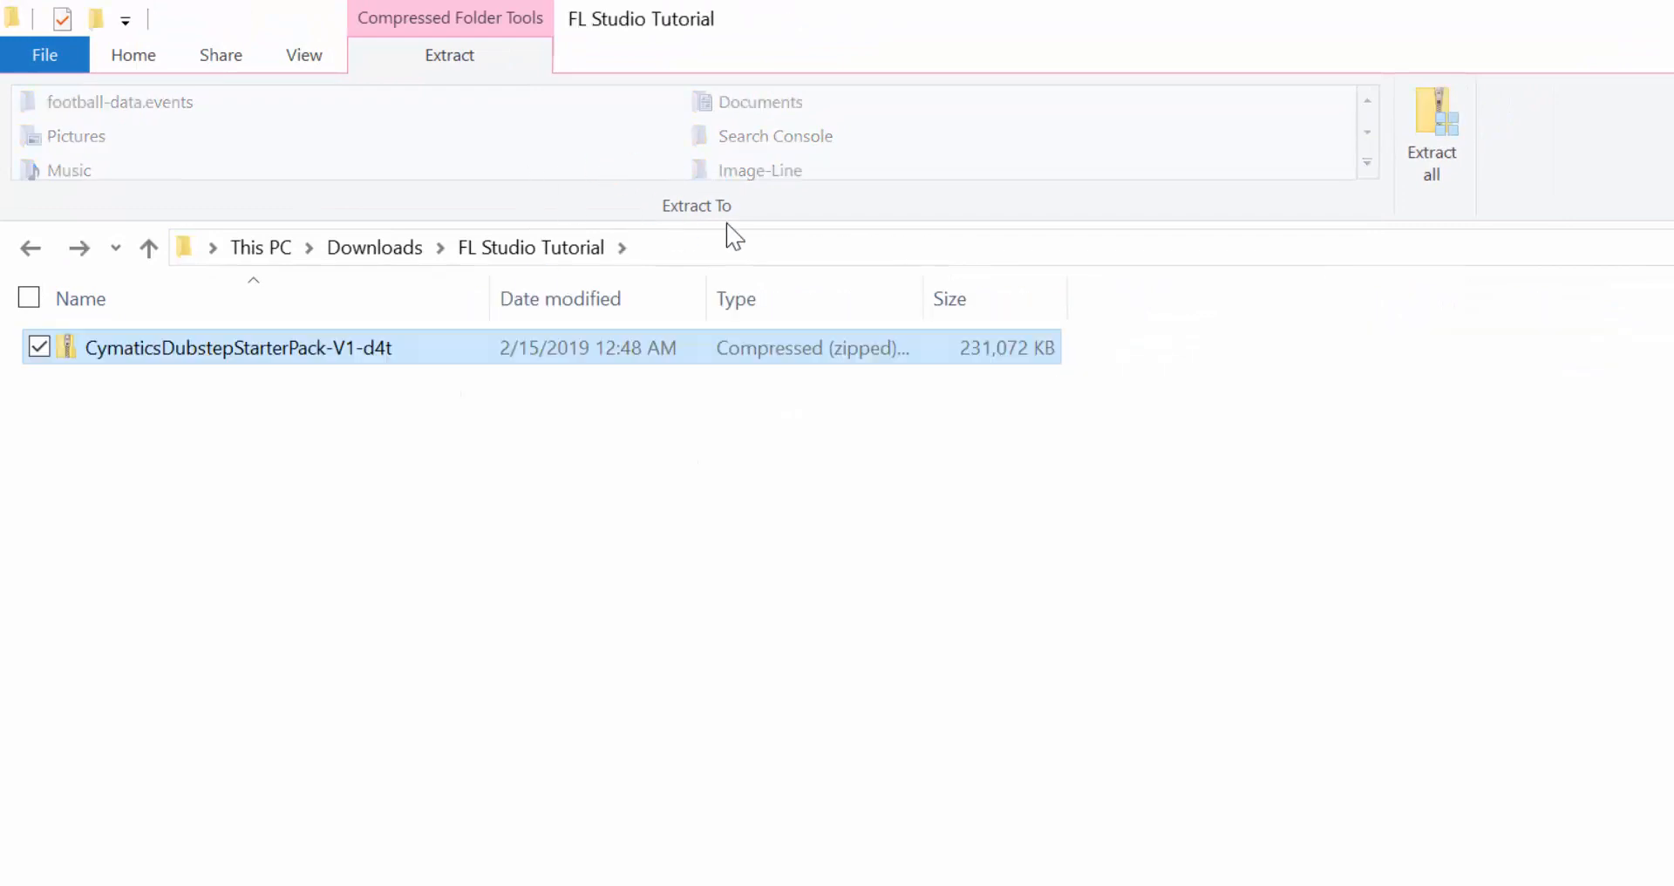
pyautogui.click(1430, 120)
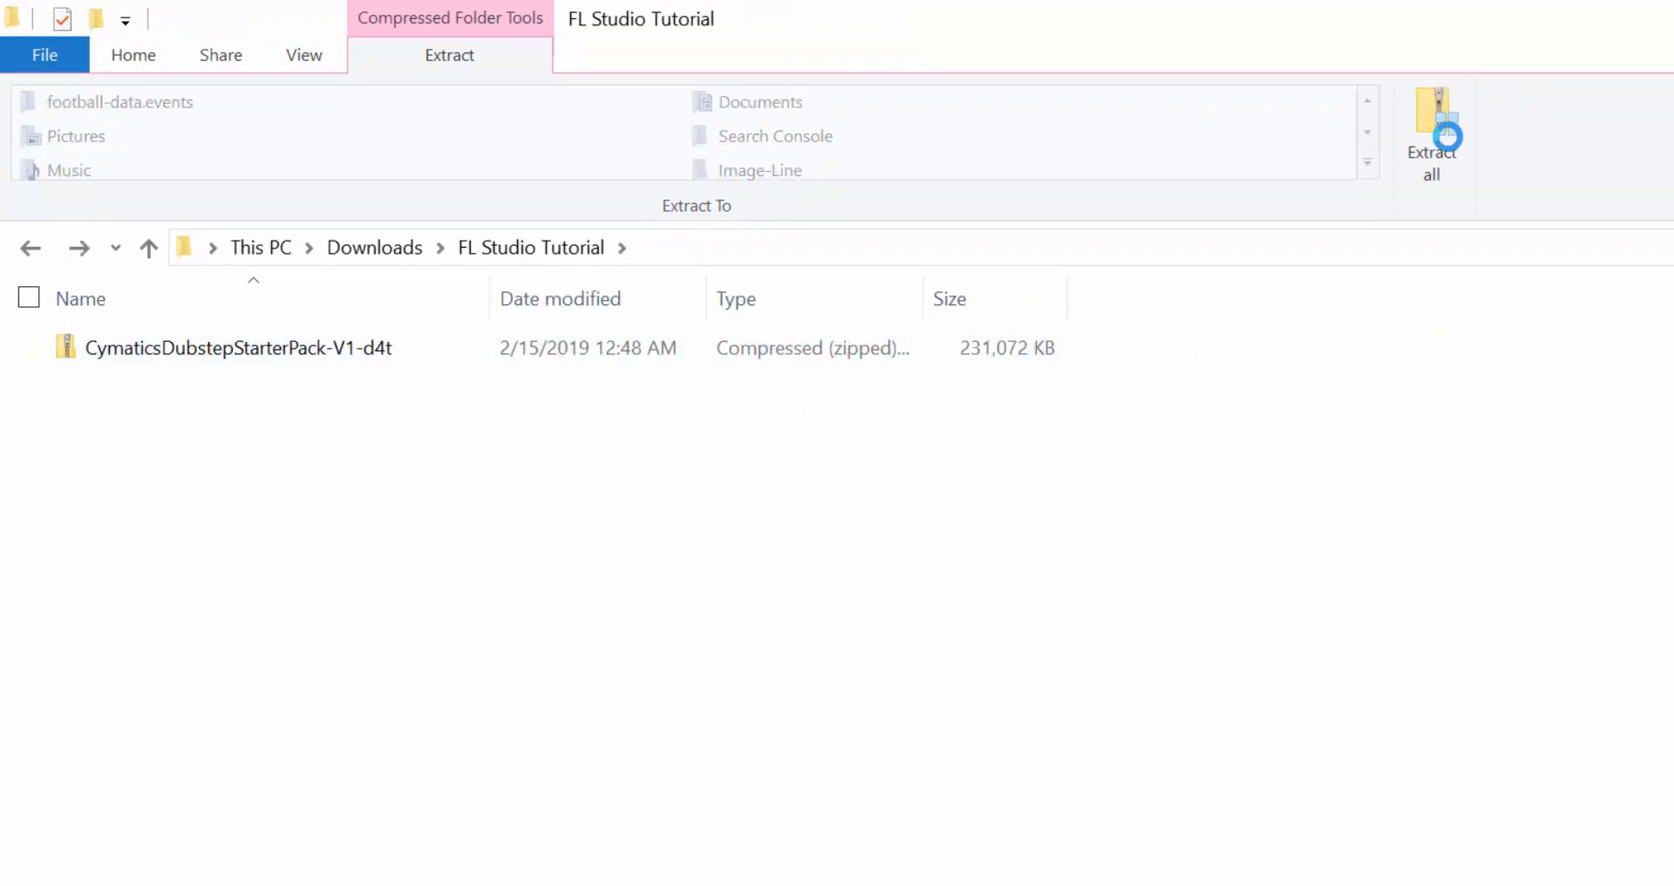
# - Extract all files from the zip to the default CymaticsDubstepStarterPack-V1-d4t destination folder
pyautogui.click(235, 349)
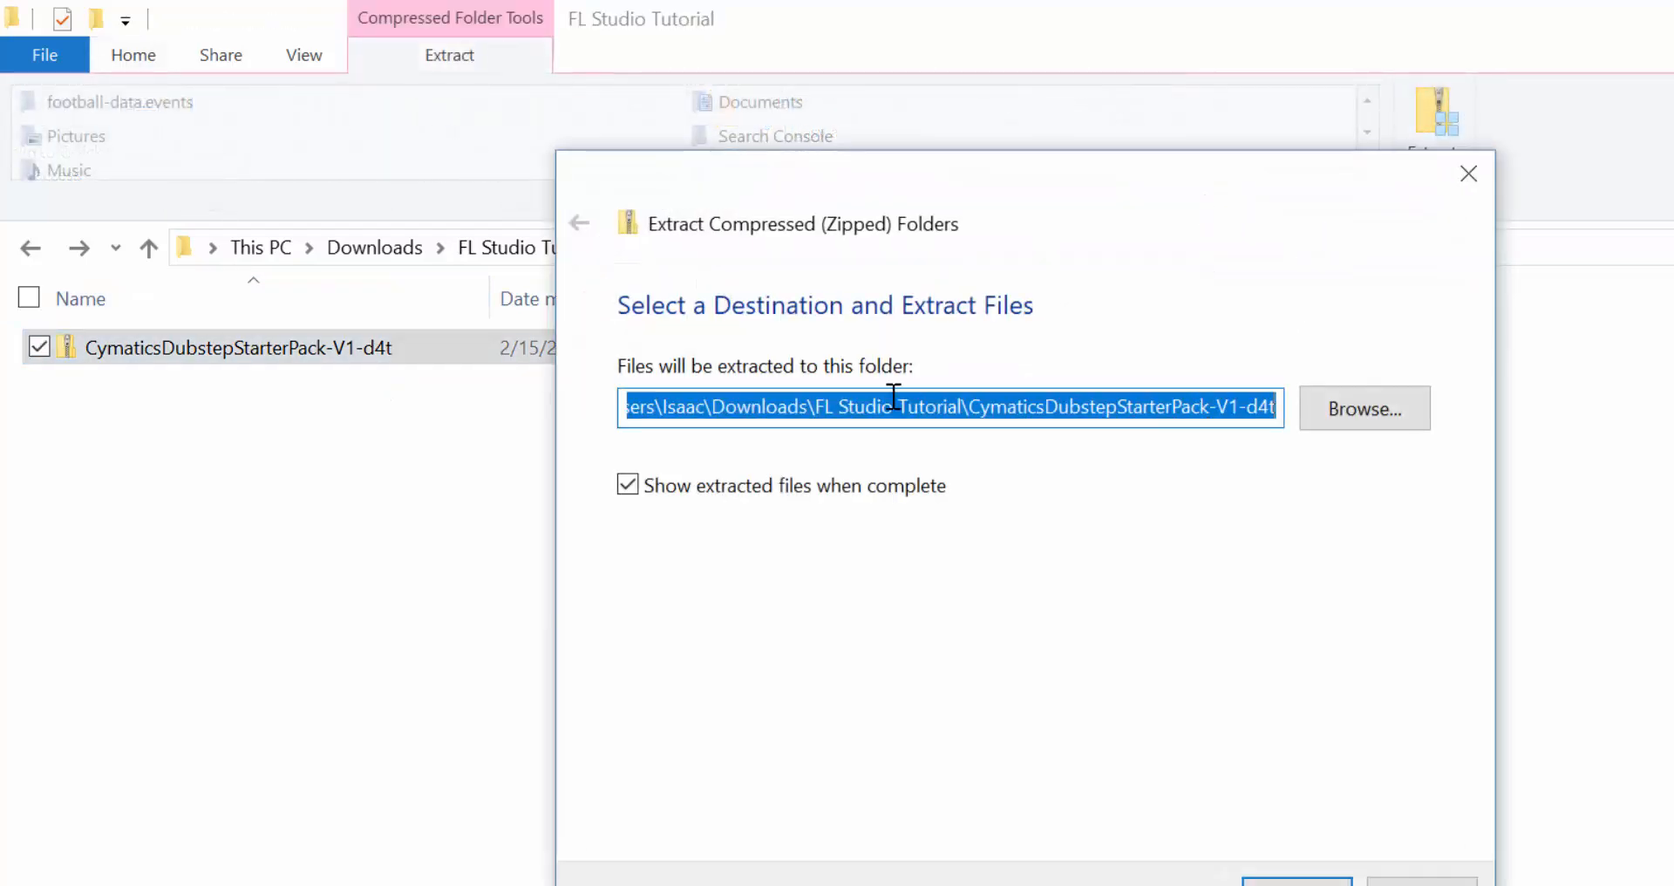
pyautogui.click(1188, 407)
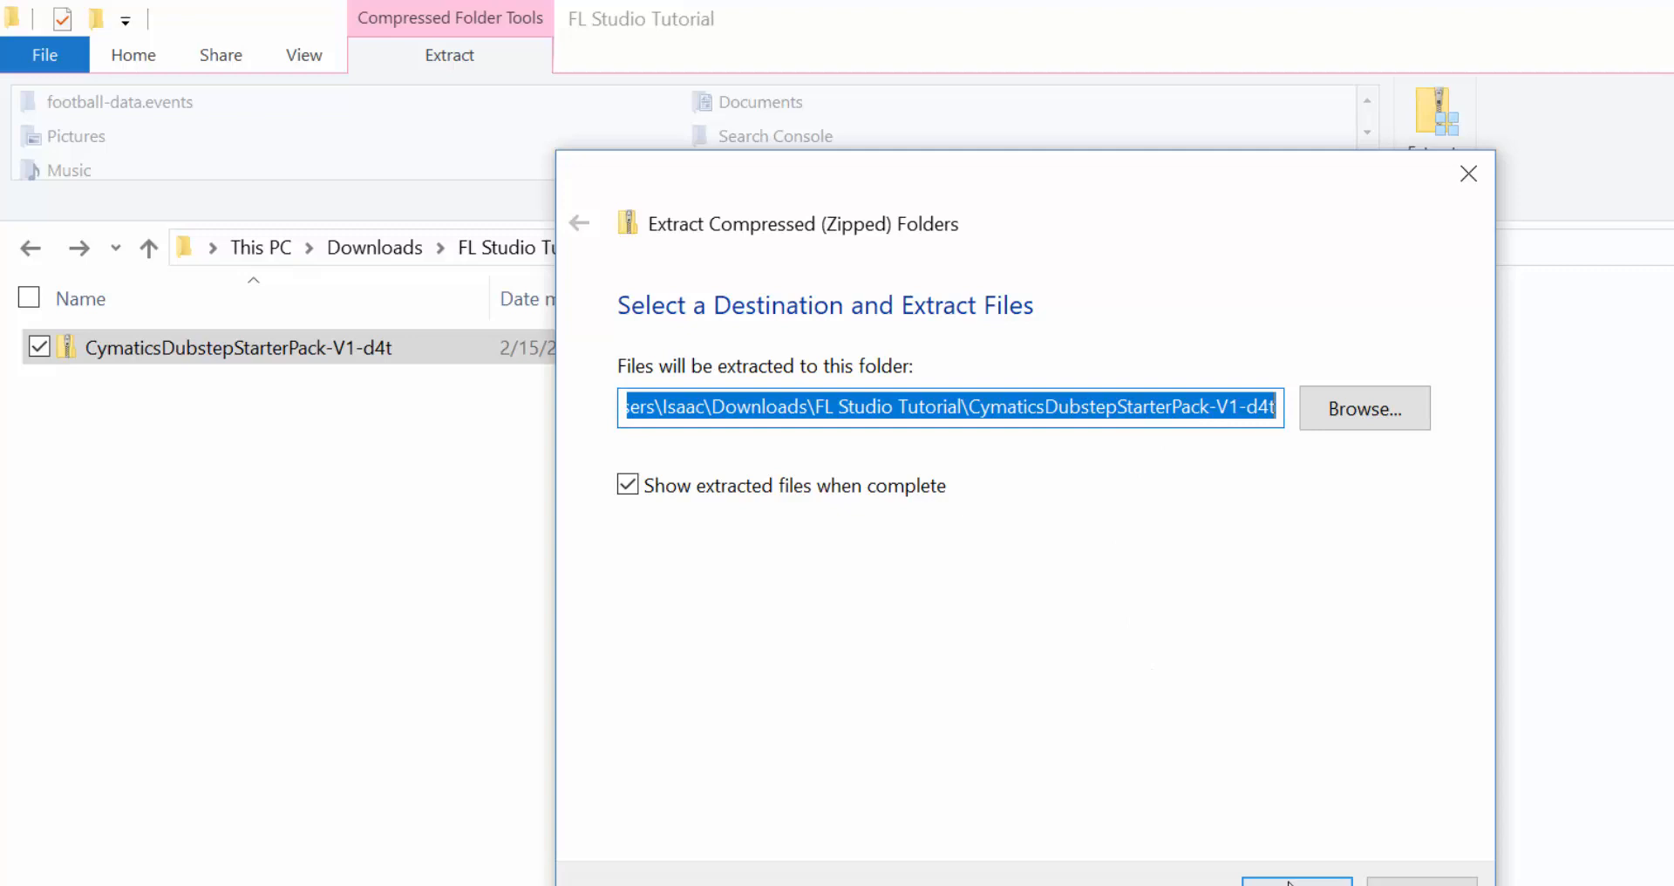
pyautogui.click(1296, 881)
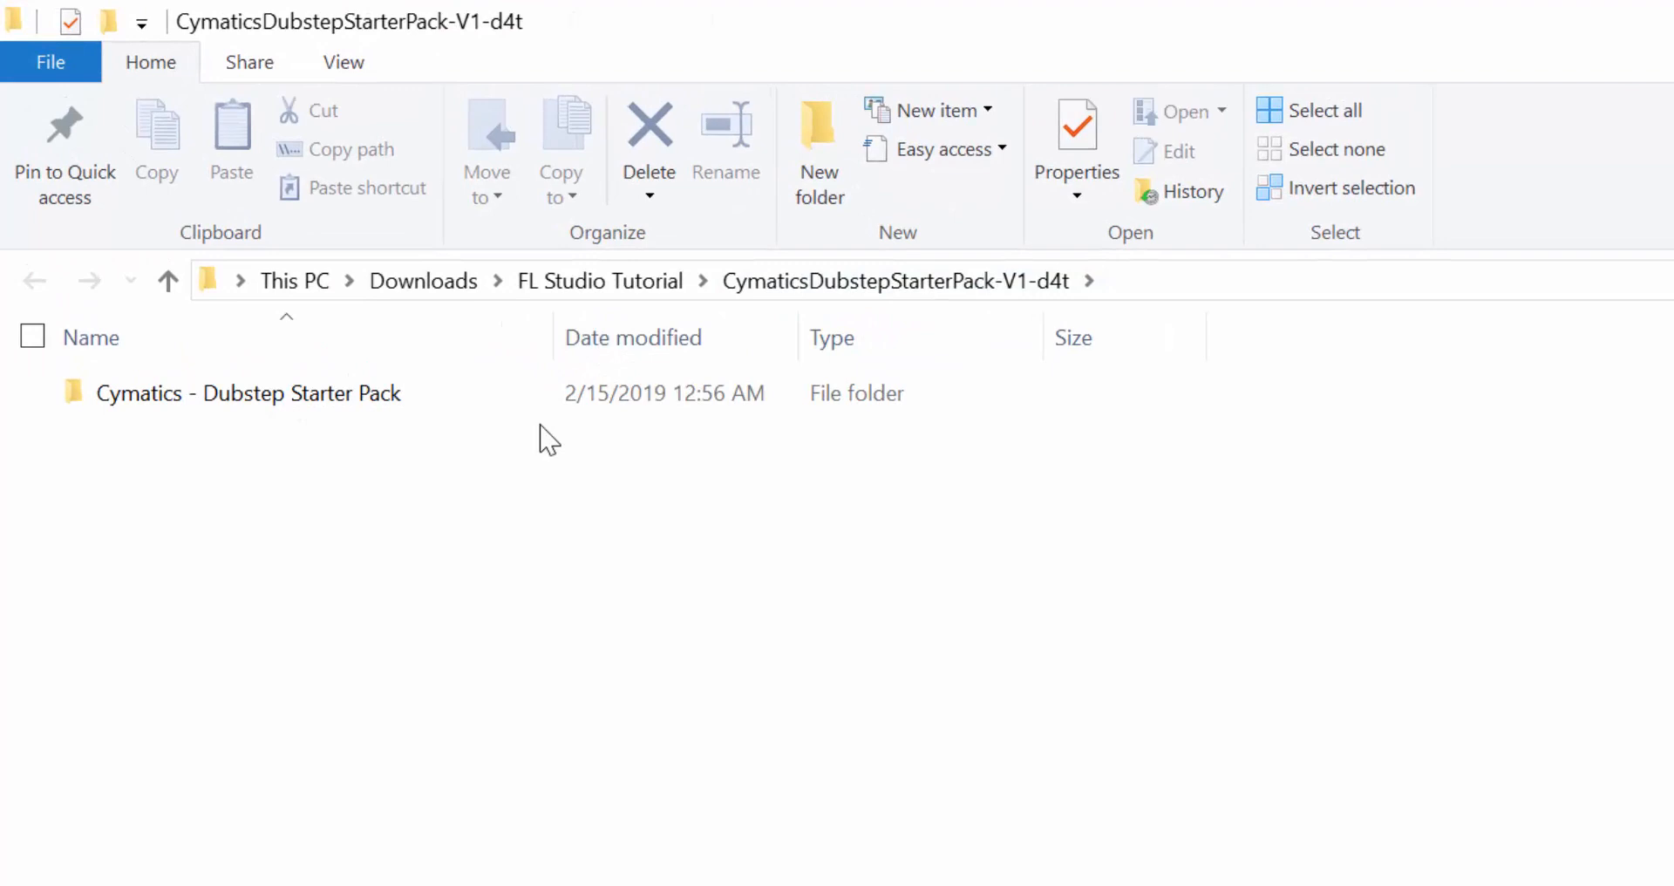
# - Browse the extracted pack's Drums - Loops > Loops - Buildup and Vocals folders, returning to the pack folder
pyautogui.doubleClick(247, 392)
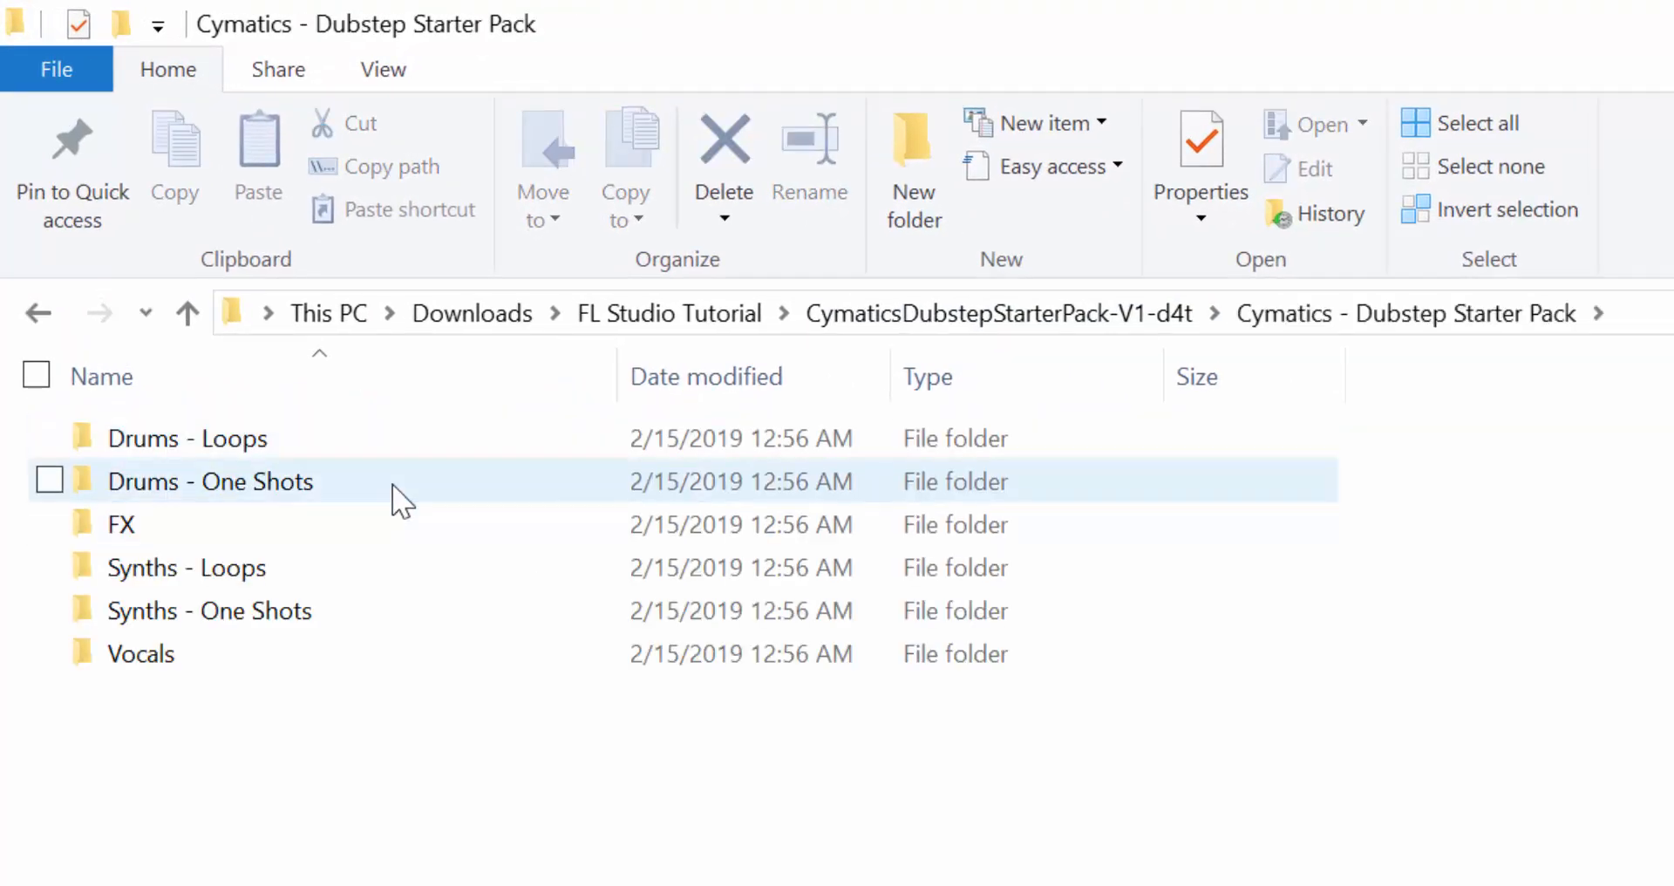
pyautogui.doubleClick(187, 438)
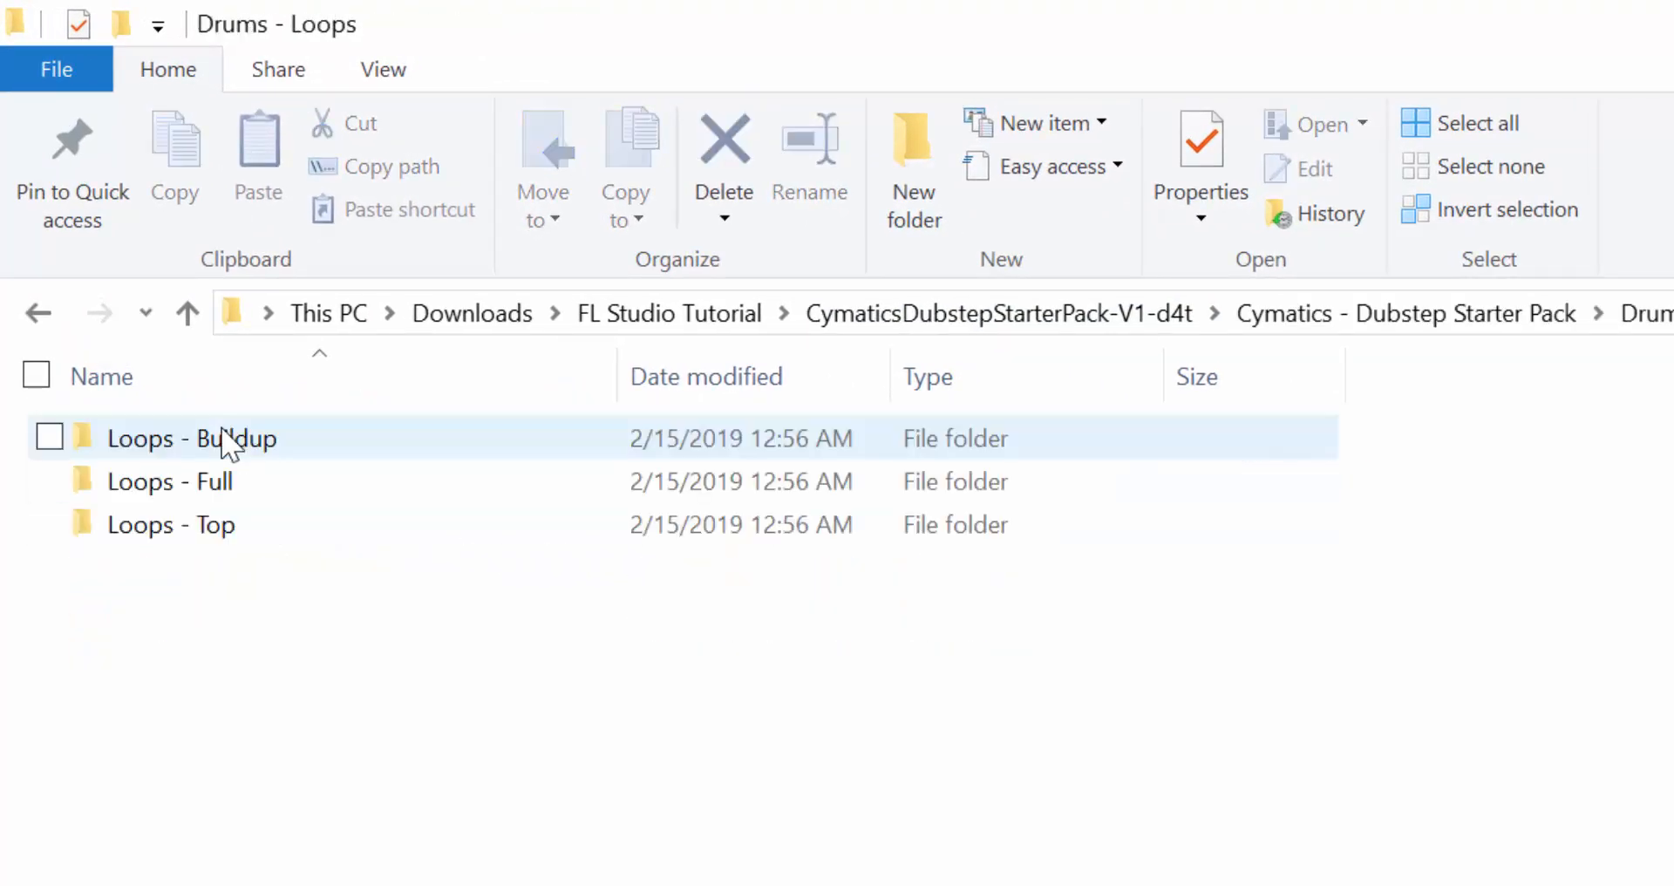
pyautogui.click(171, 525)
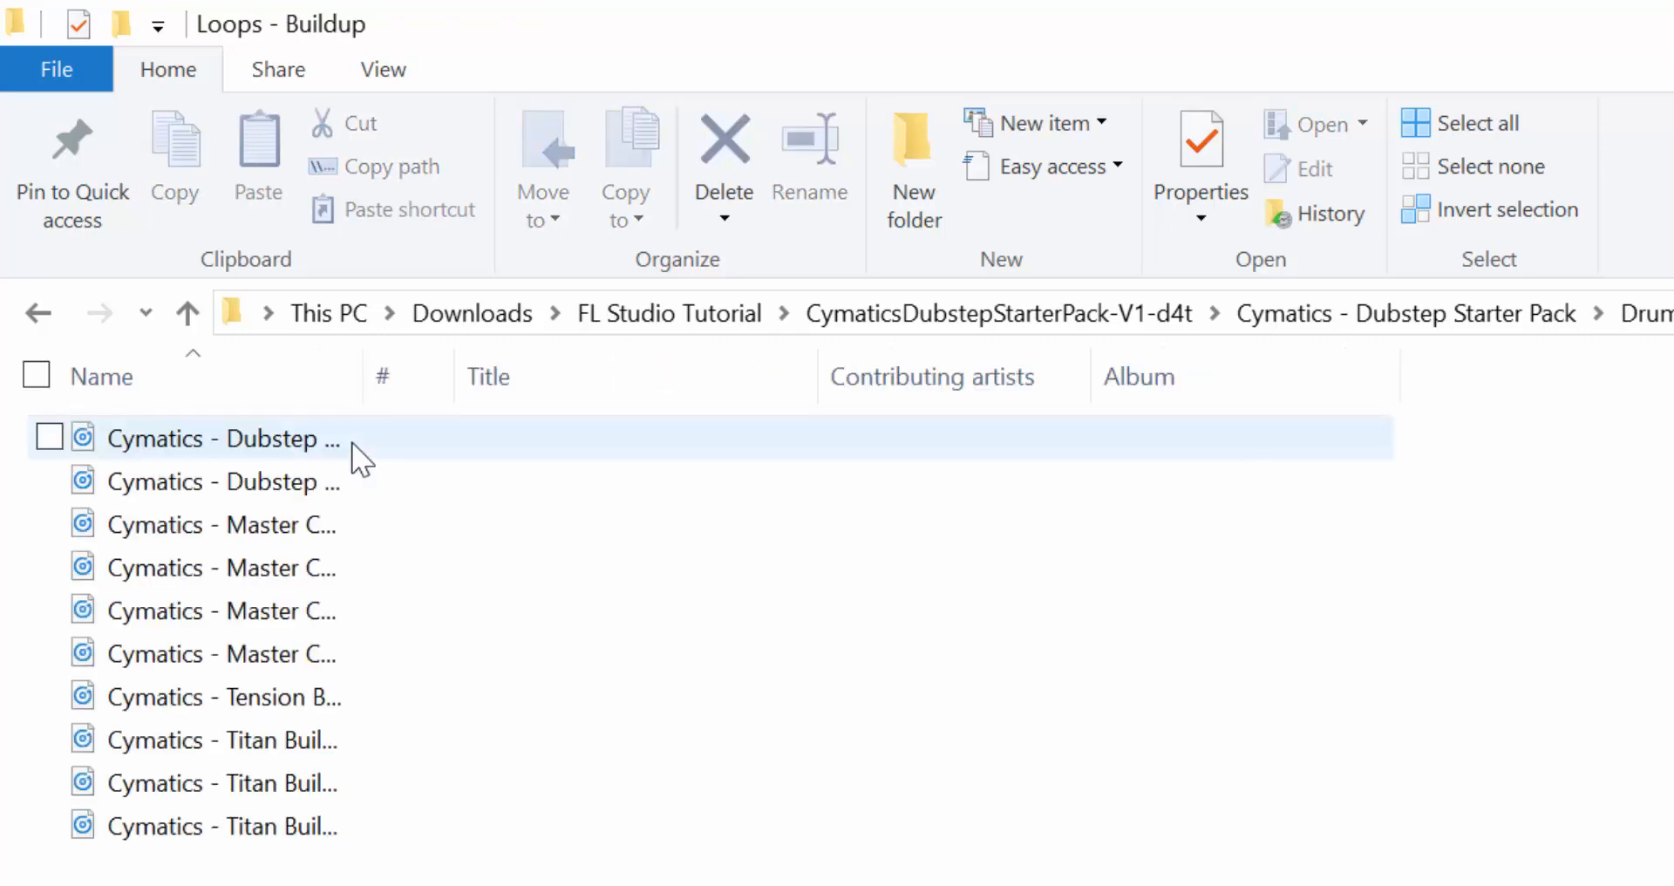
pyautogui.click(213, 437)
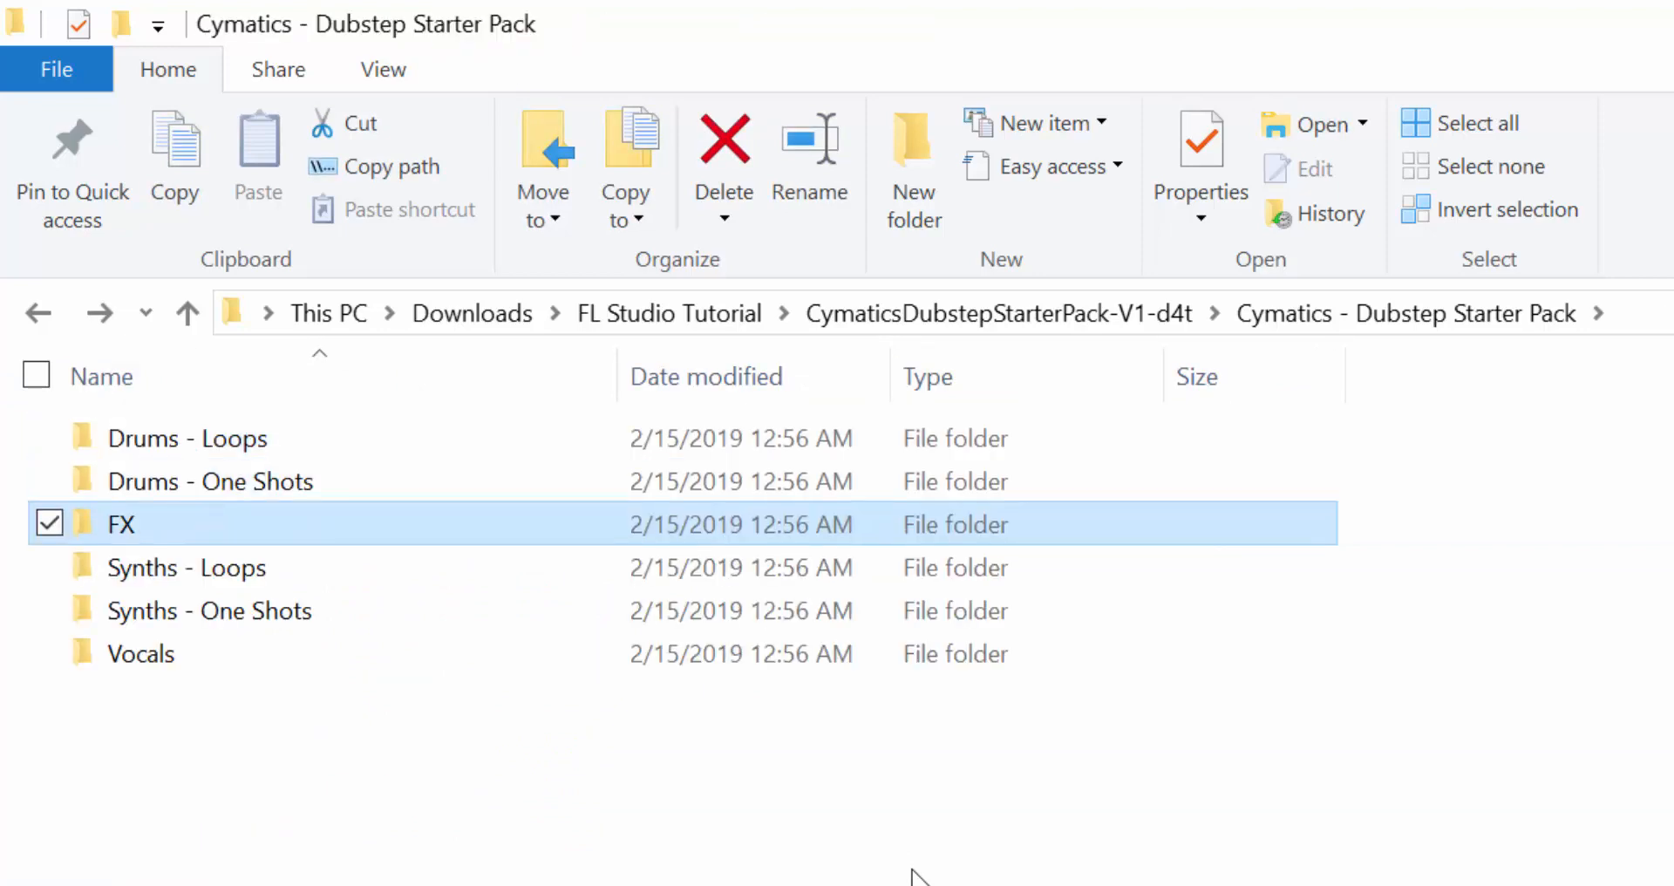
pyautogui.click(209, 608)
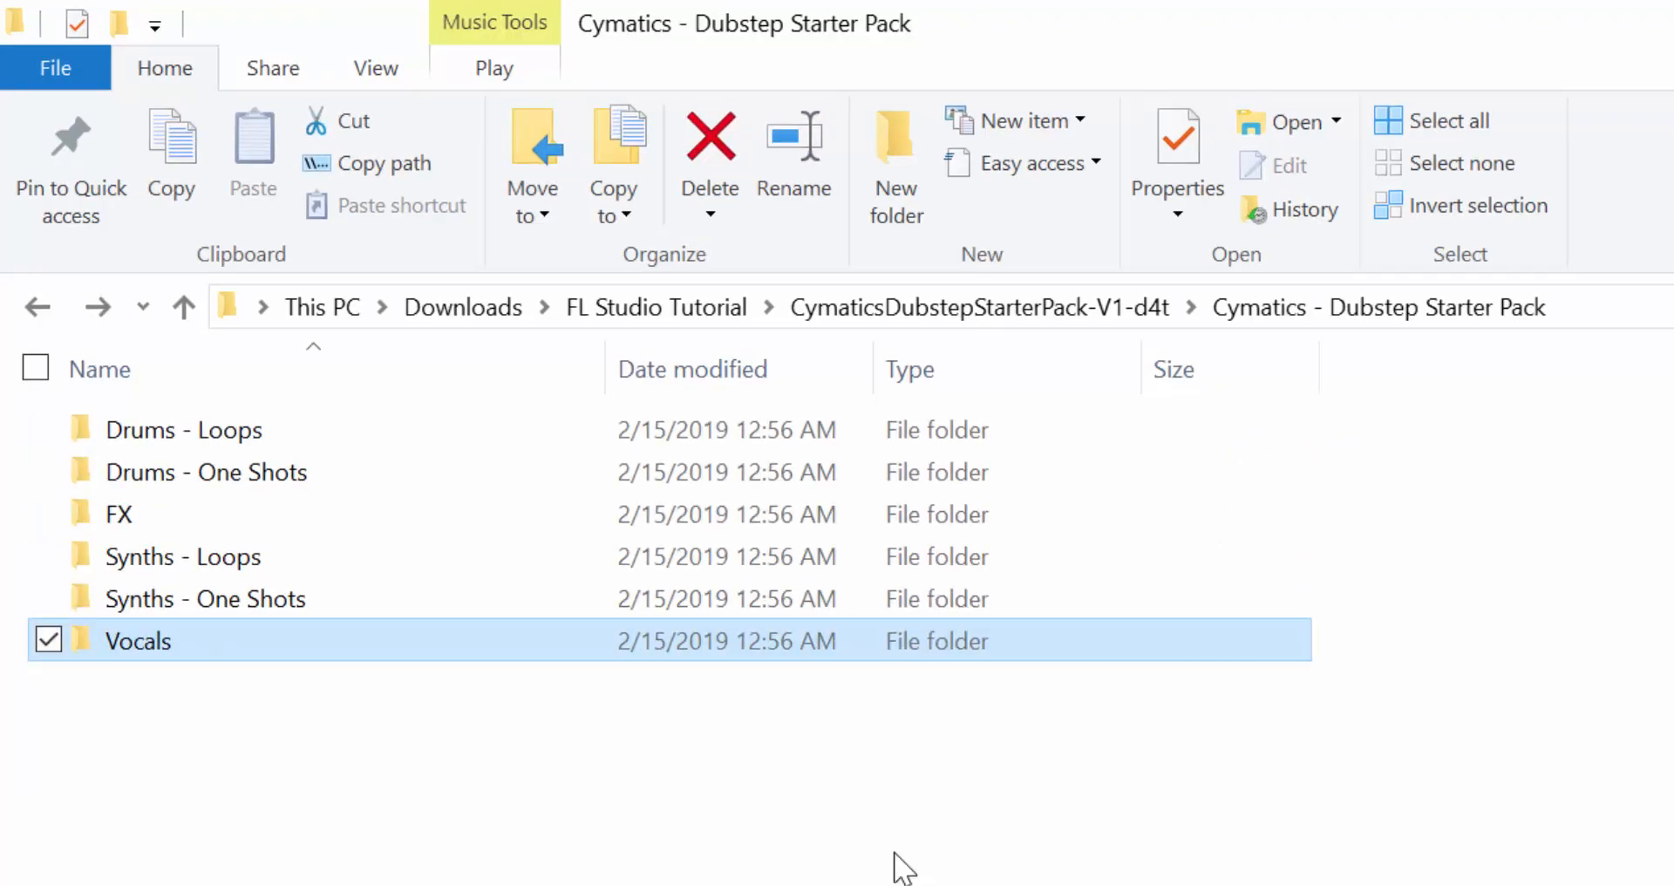
pyautogui.click(183, 306)
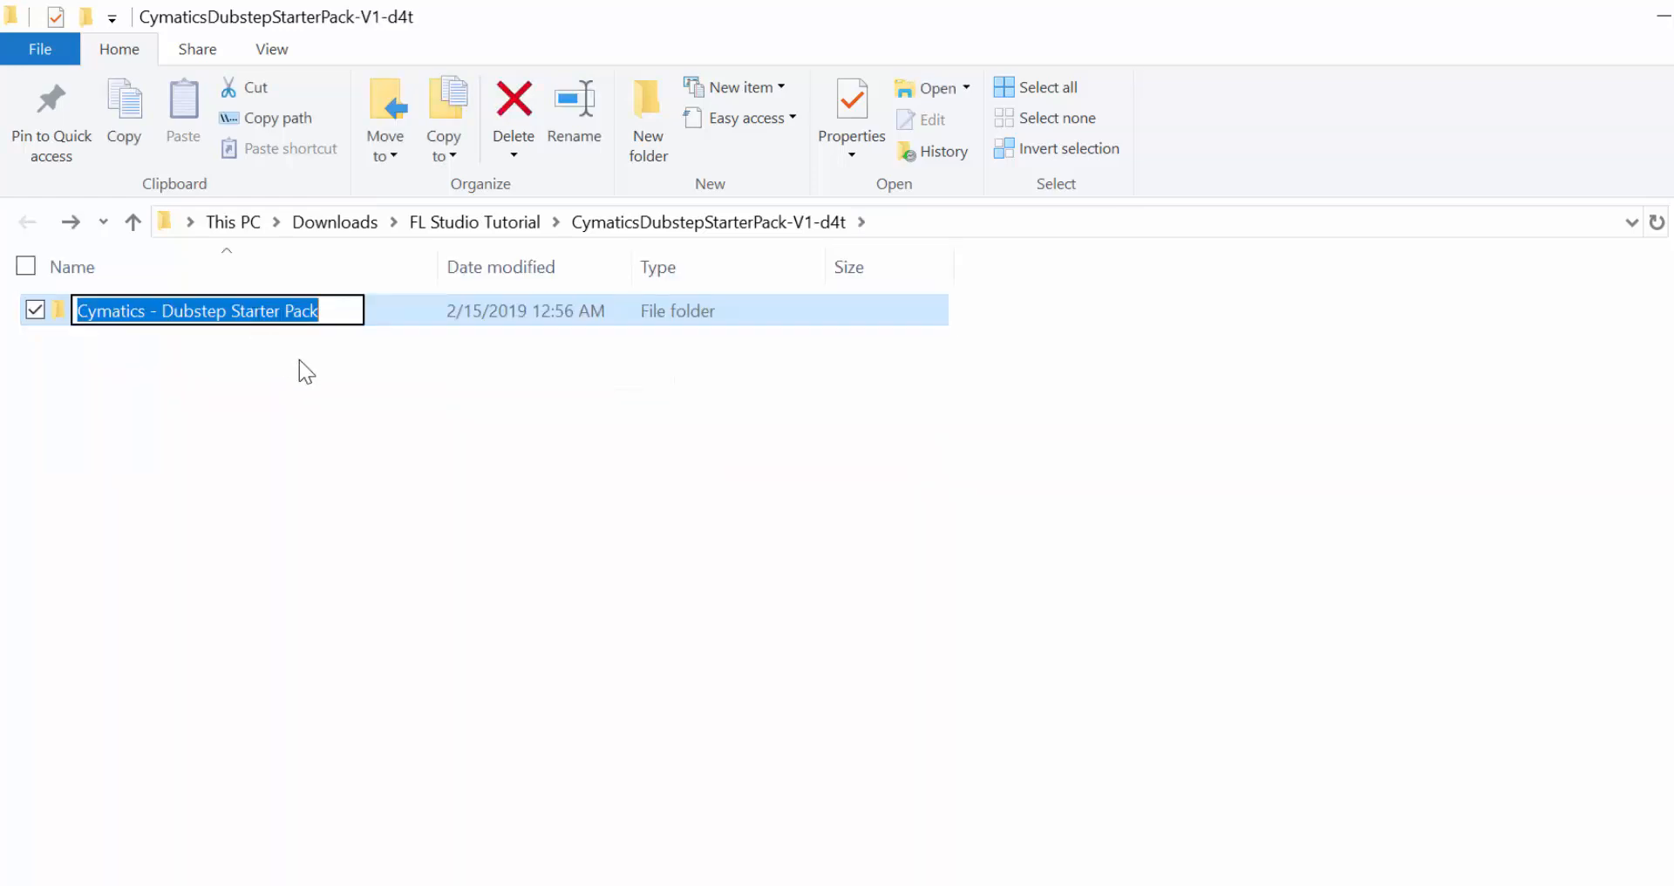
# - Copy the Cymatics - Dubstep Starter Pack folder and go to This PC
pyautogui.rightClick(197, 310)
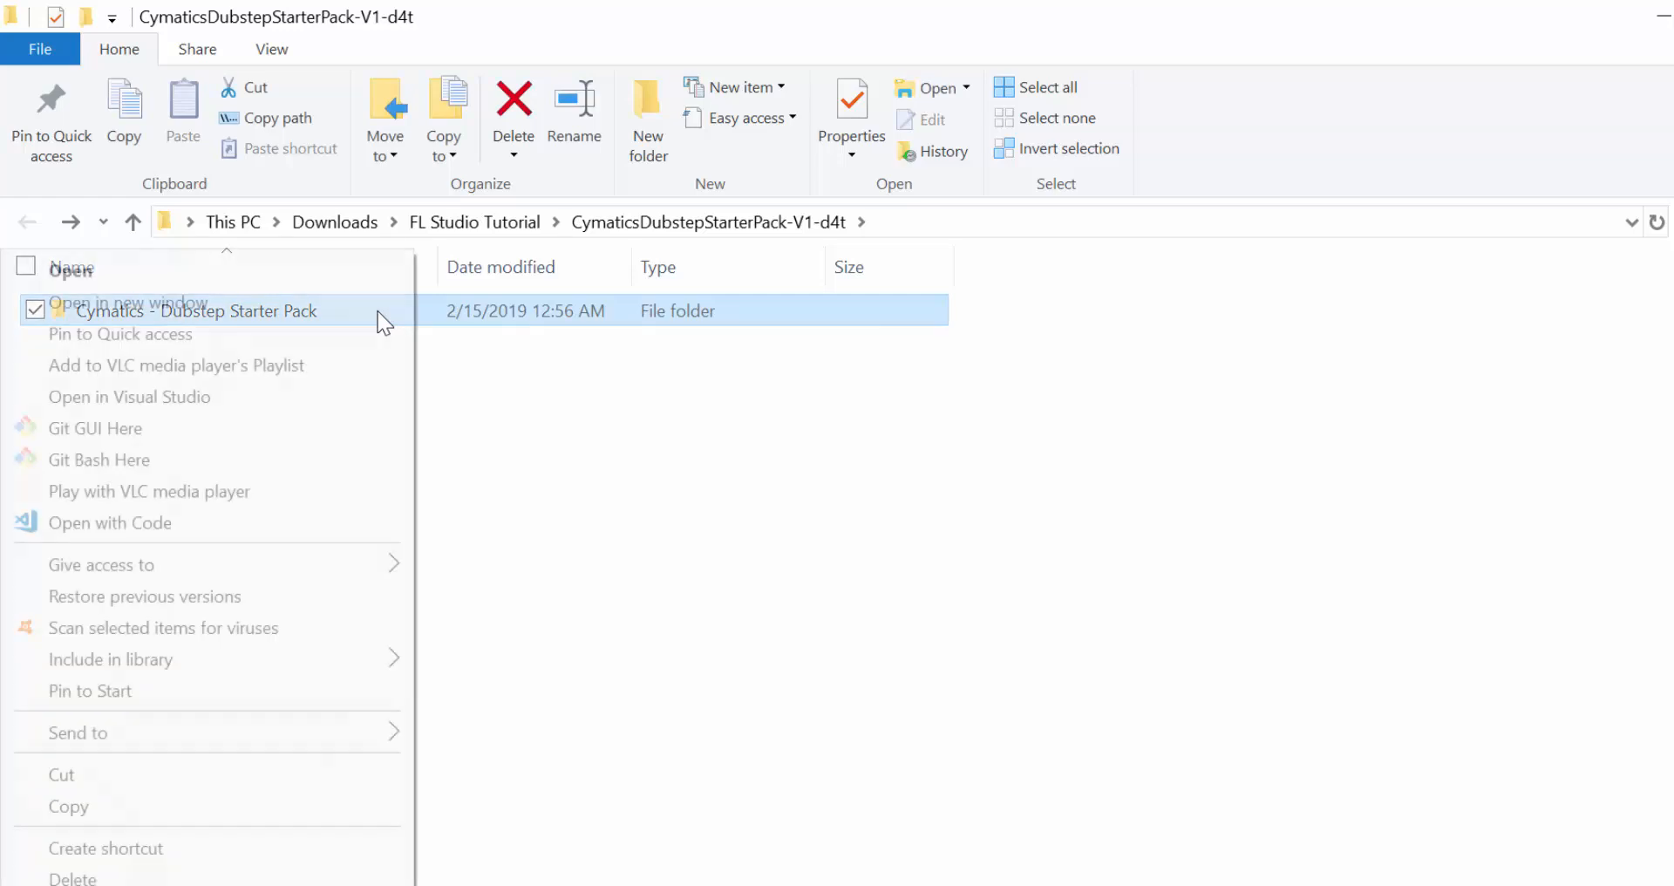
pyautogui.moveTo(128, 396)
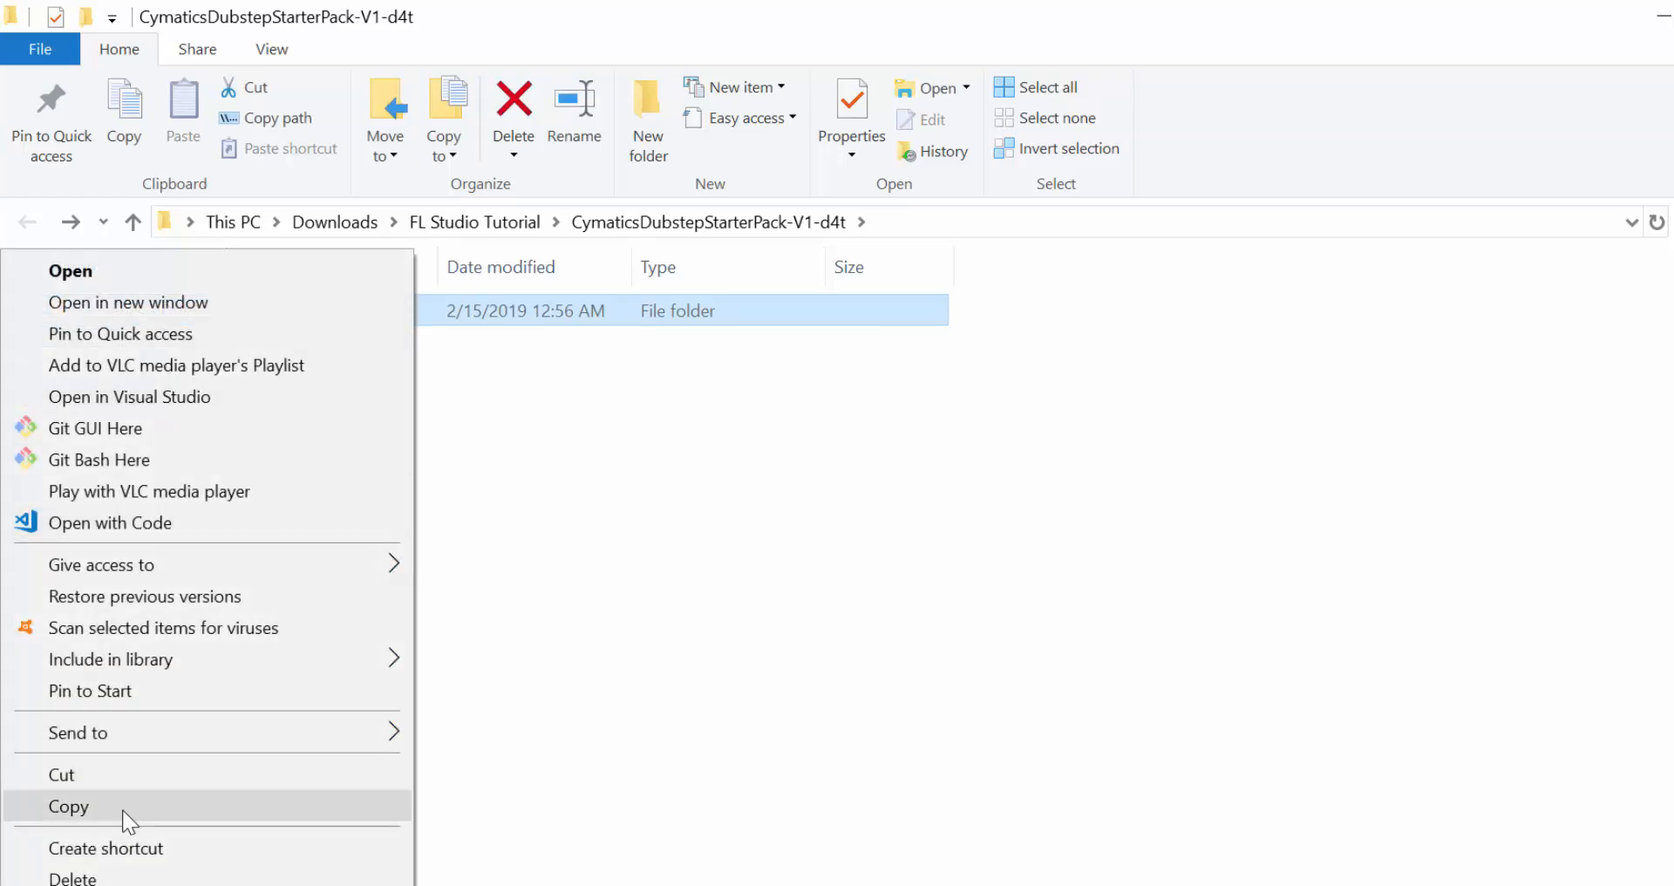
pyautogui.click(68, 806)
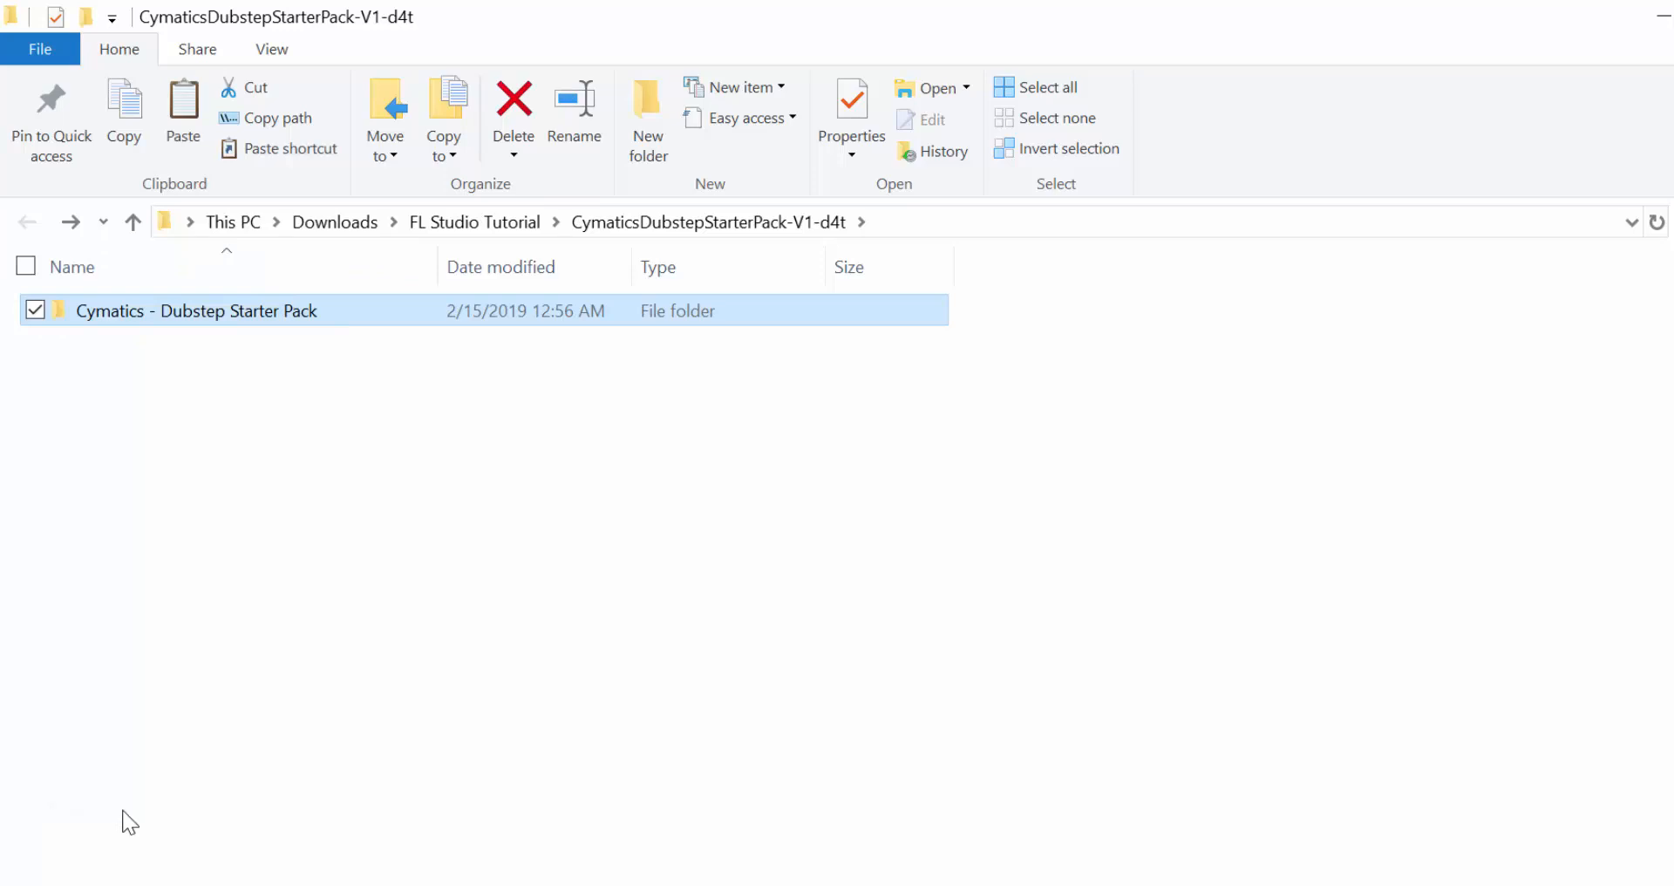
pyautogui.moveTo(445, 687)
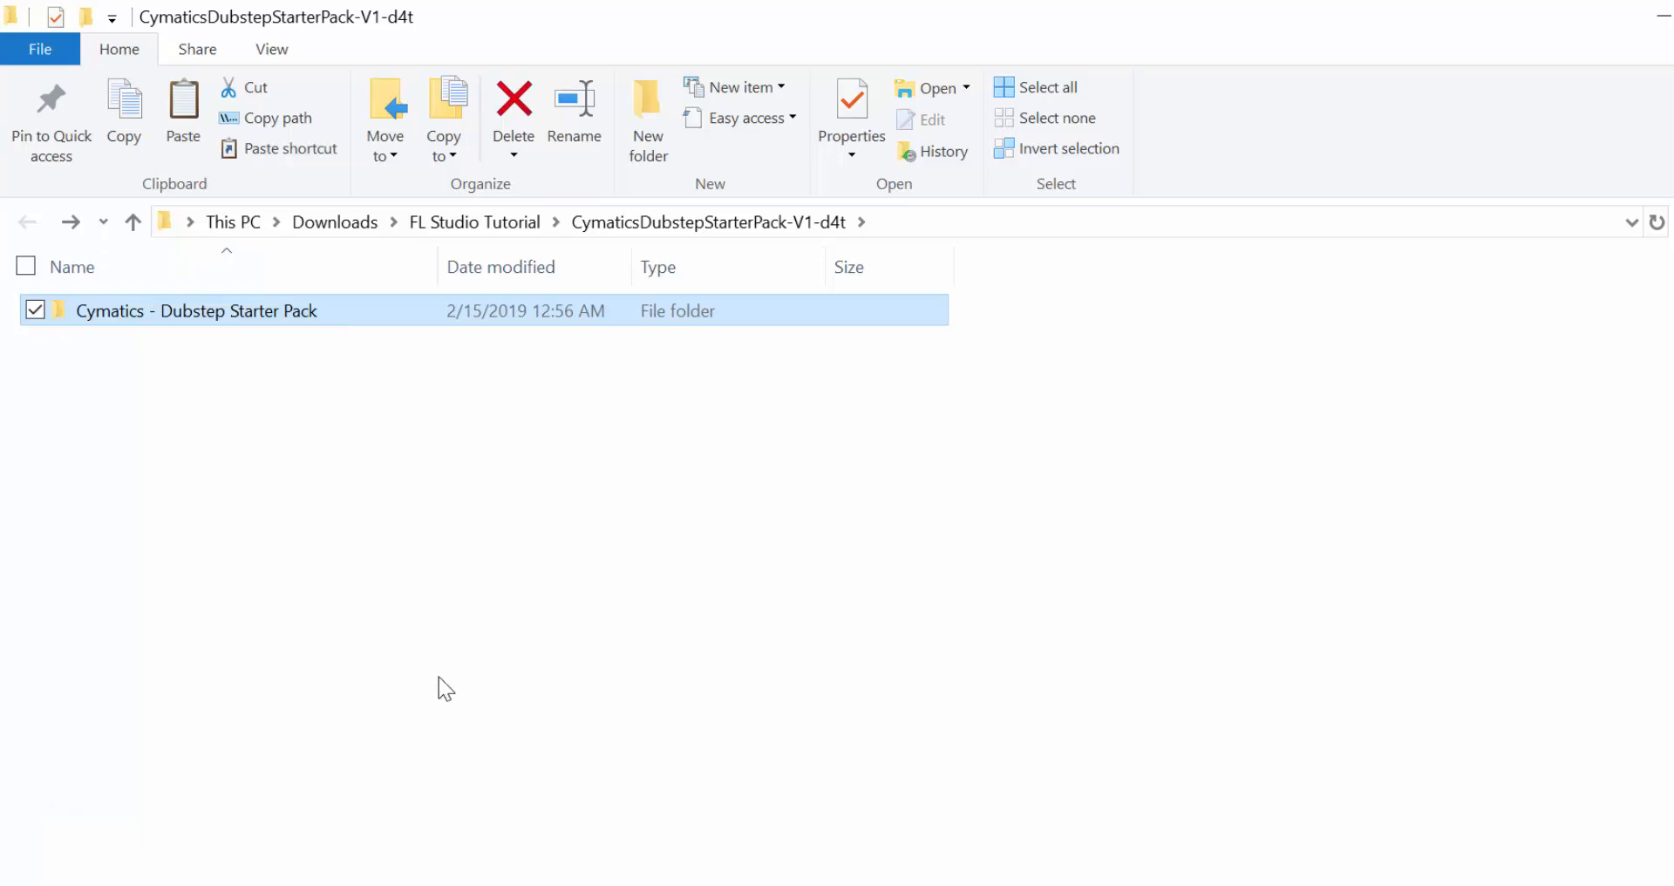
pyautogui.click(232, 221)
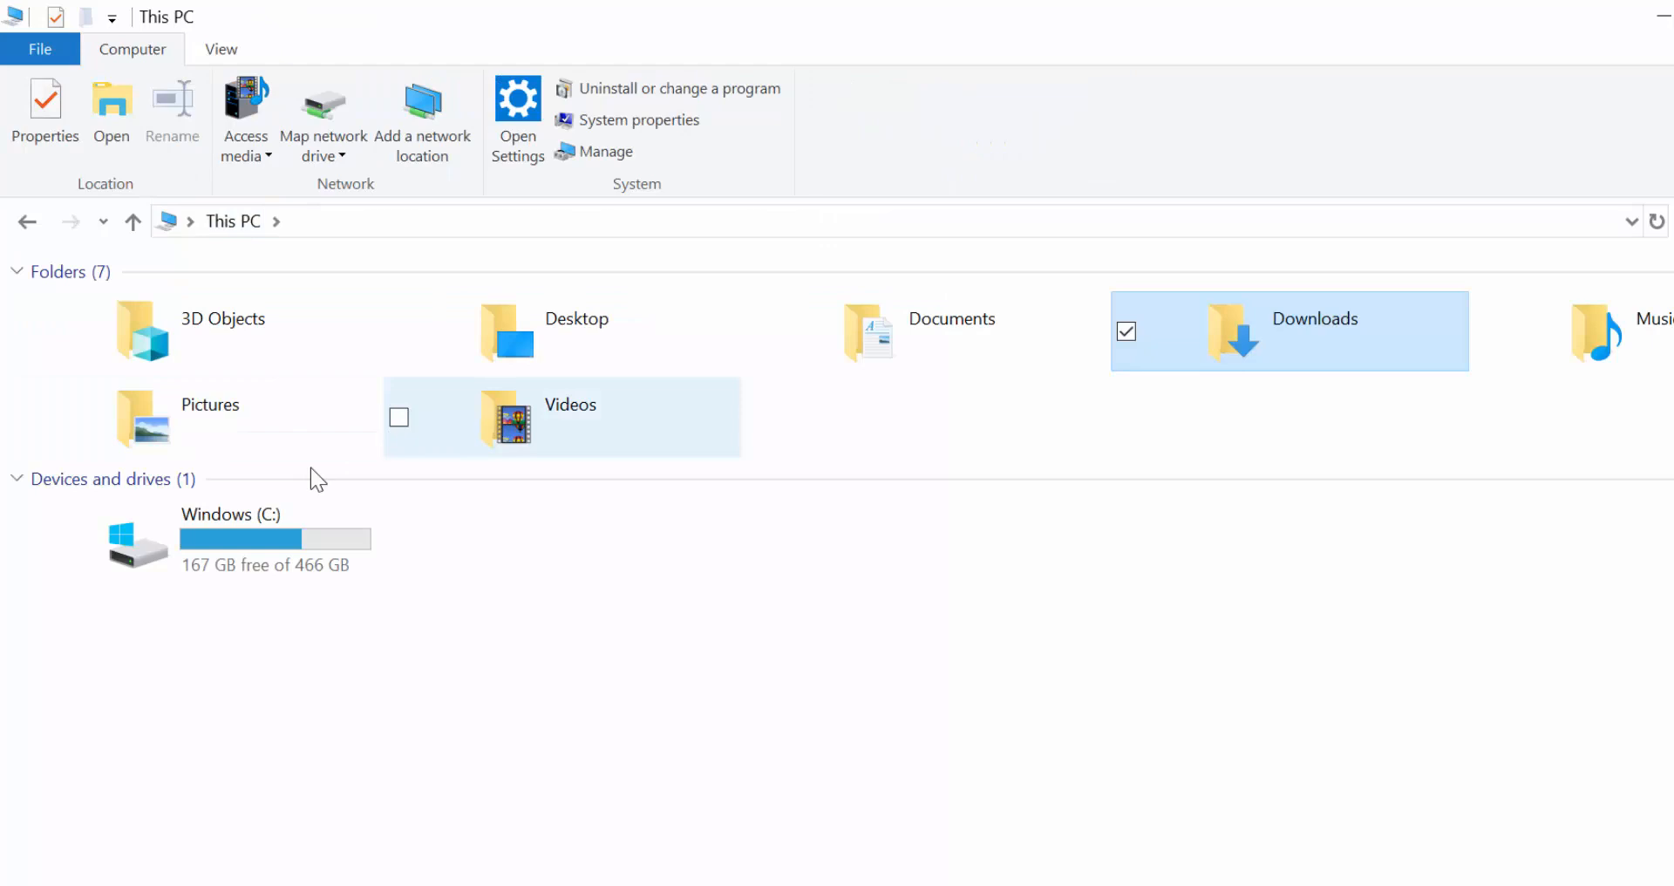
# - Navigate Windows (C:) > Program Files (x86) > Image-Line > FL Studio 20 > Data toward the Packs folder
pyautogui.doubleClick(230, 538)
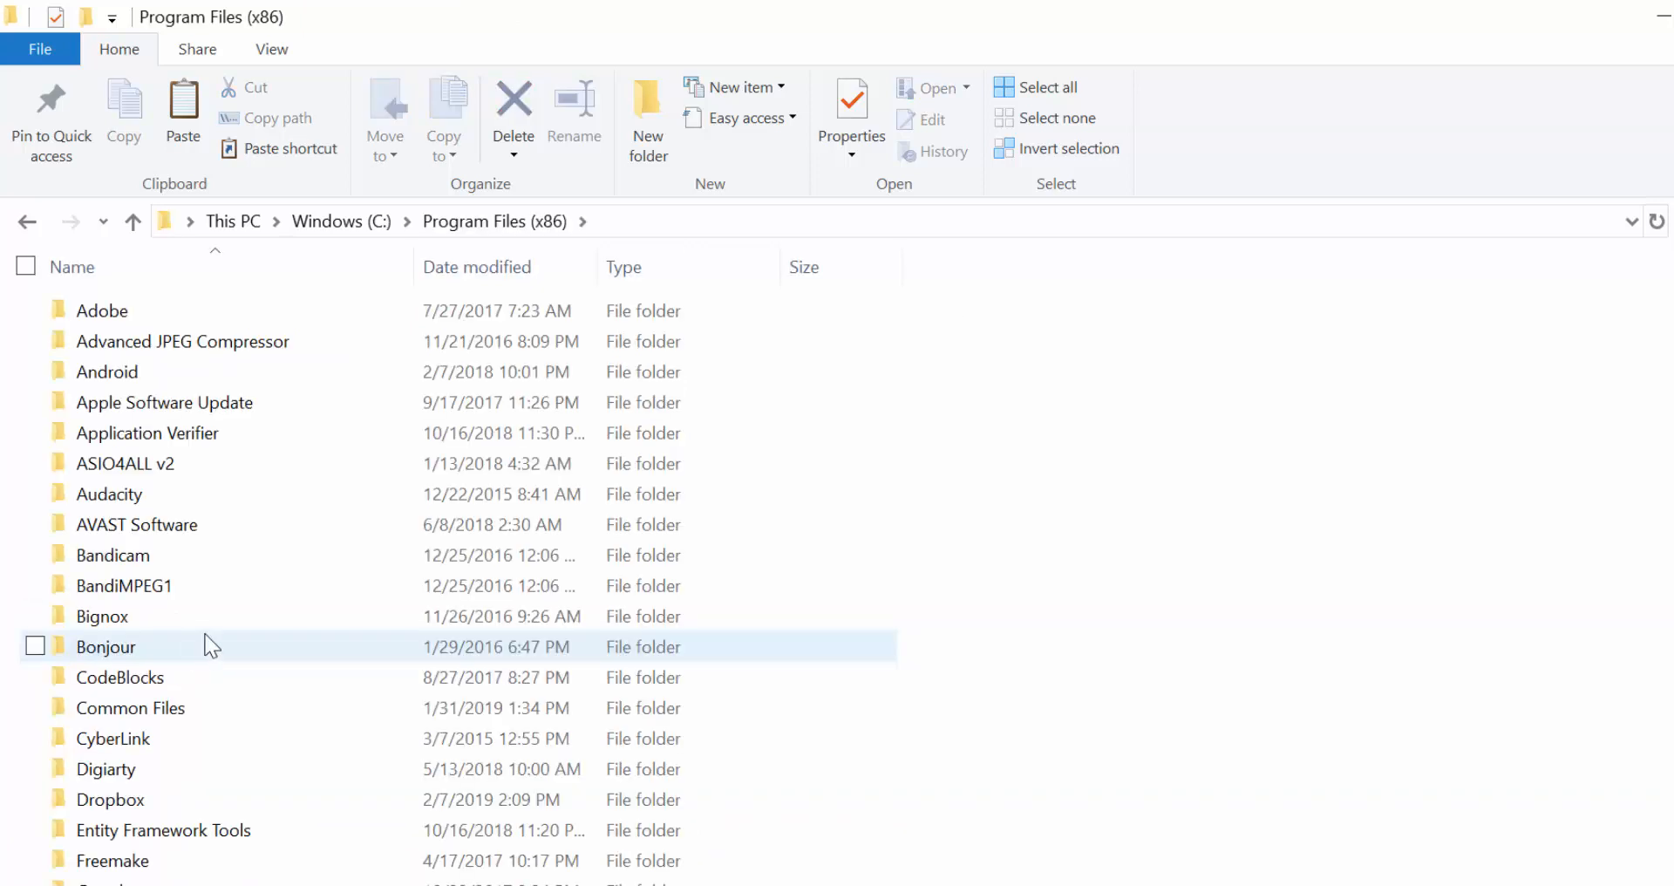
pyautogui.scroll(-3)
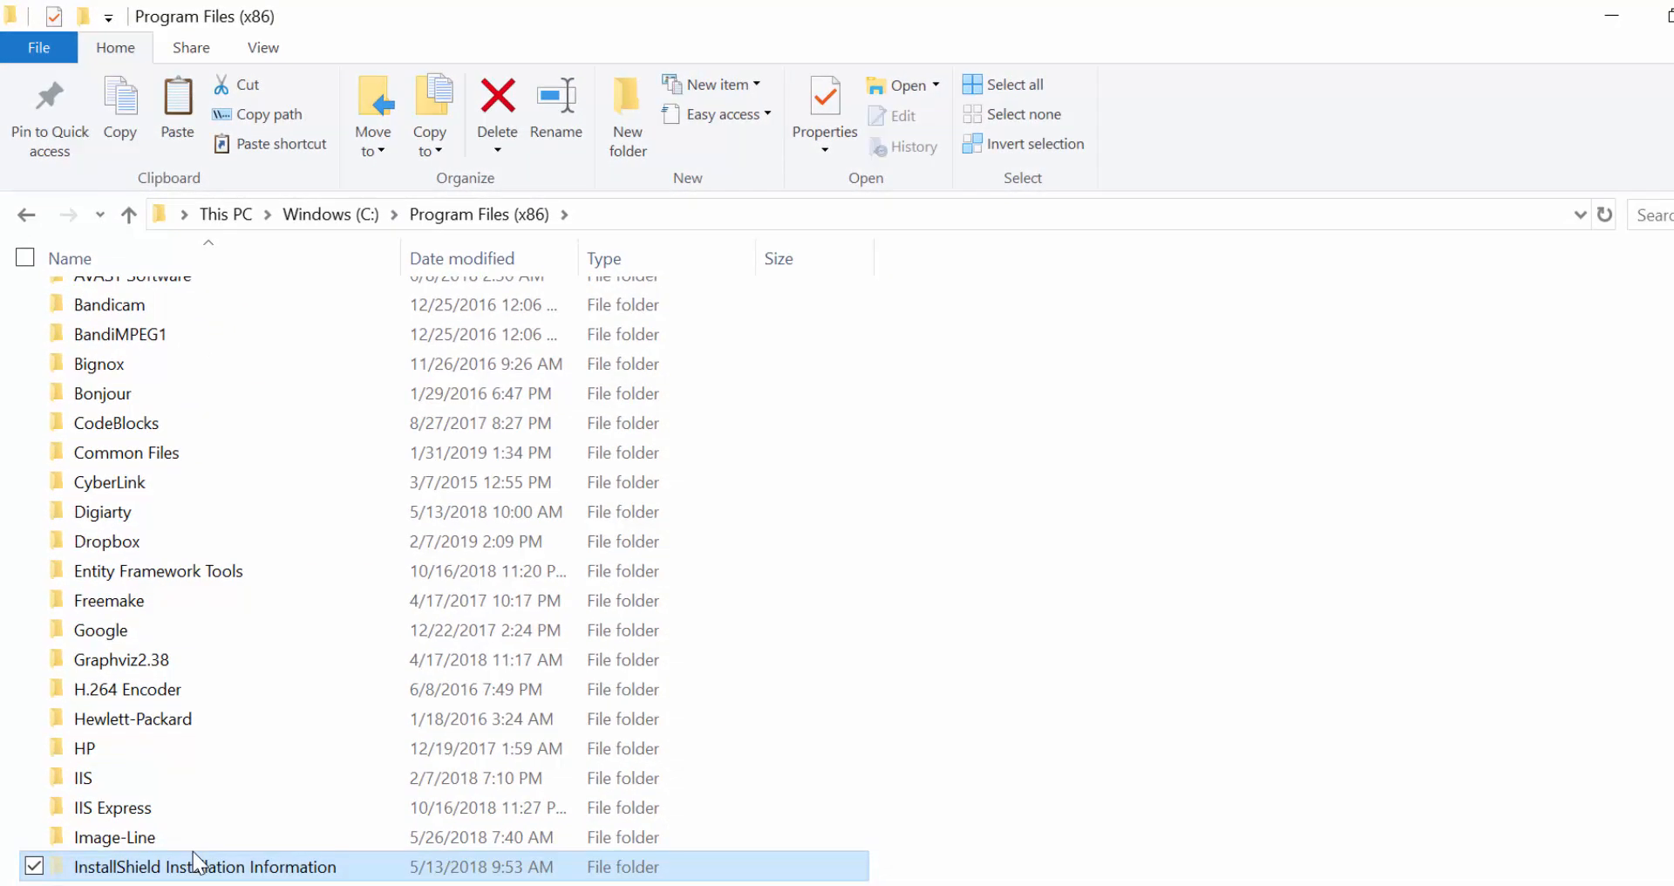
pyautogui.doubleClick(115, 838)
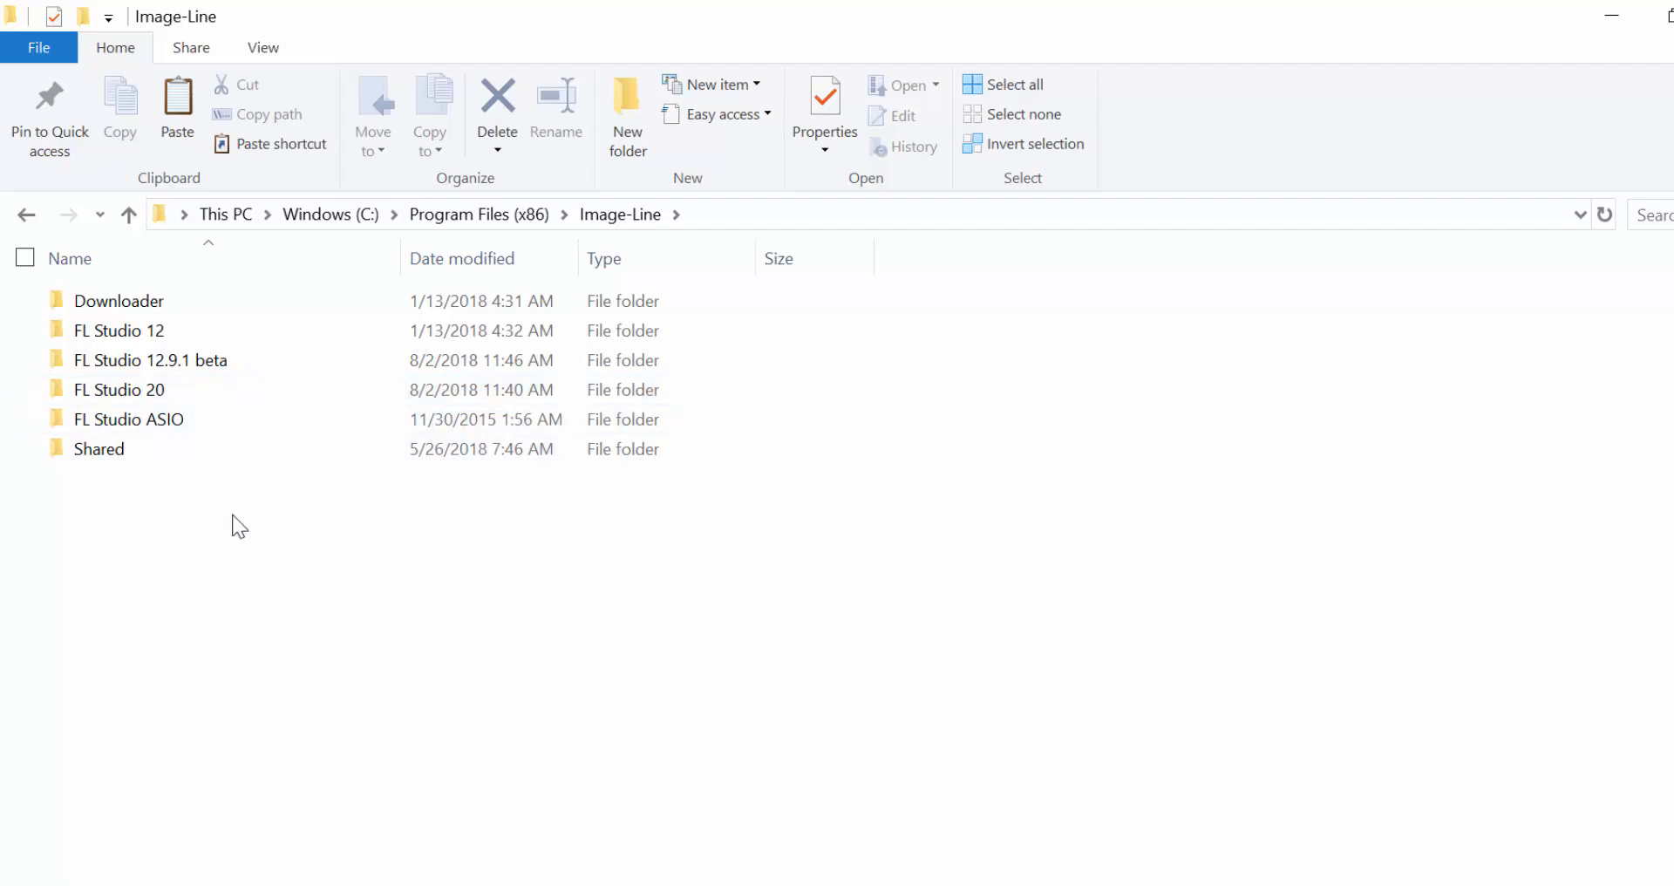
pyautogui.doubleClick(118, 389)
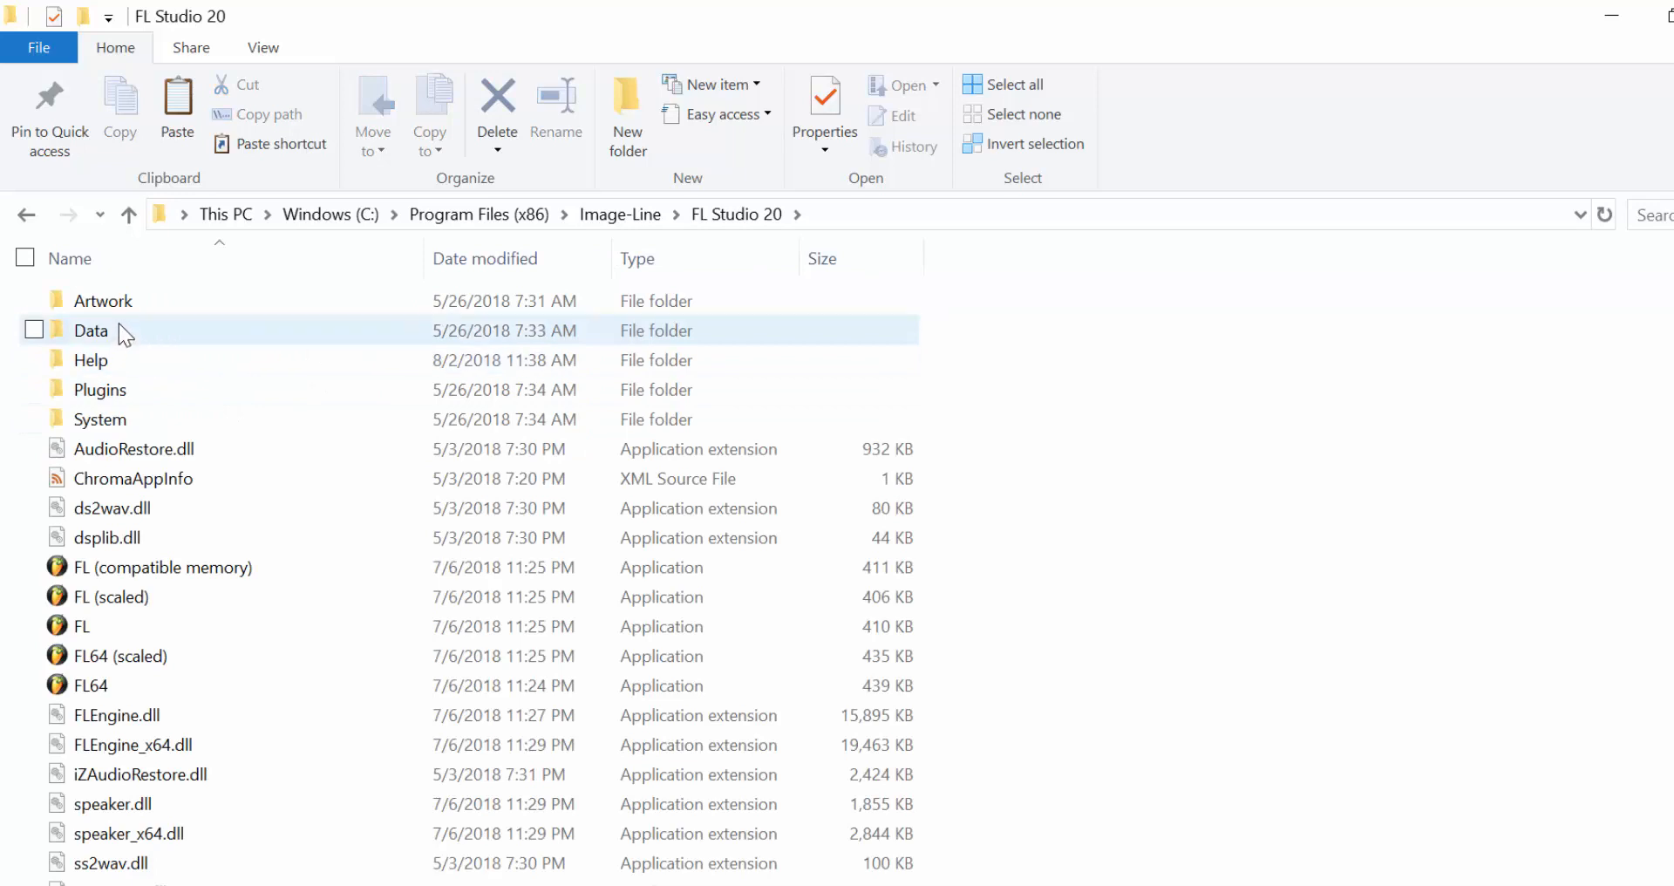
pyautogui.doubleClick(90, 329)
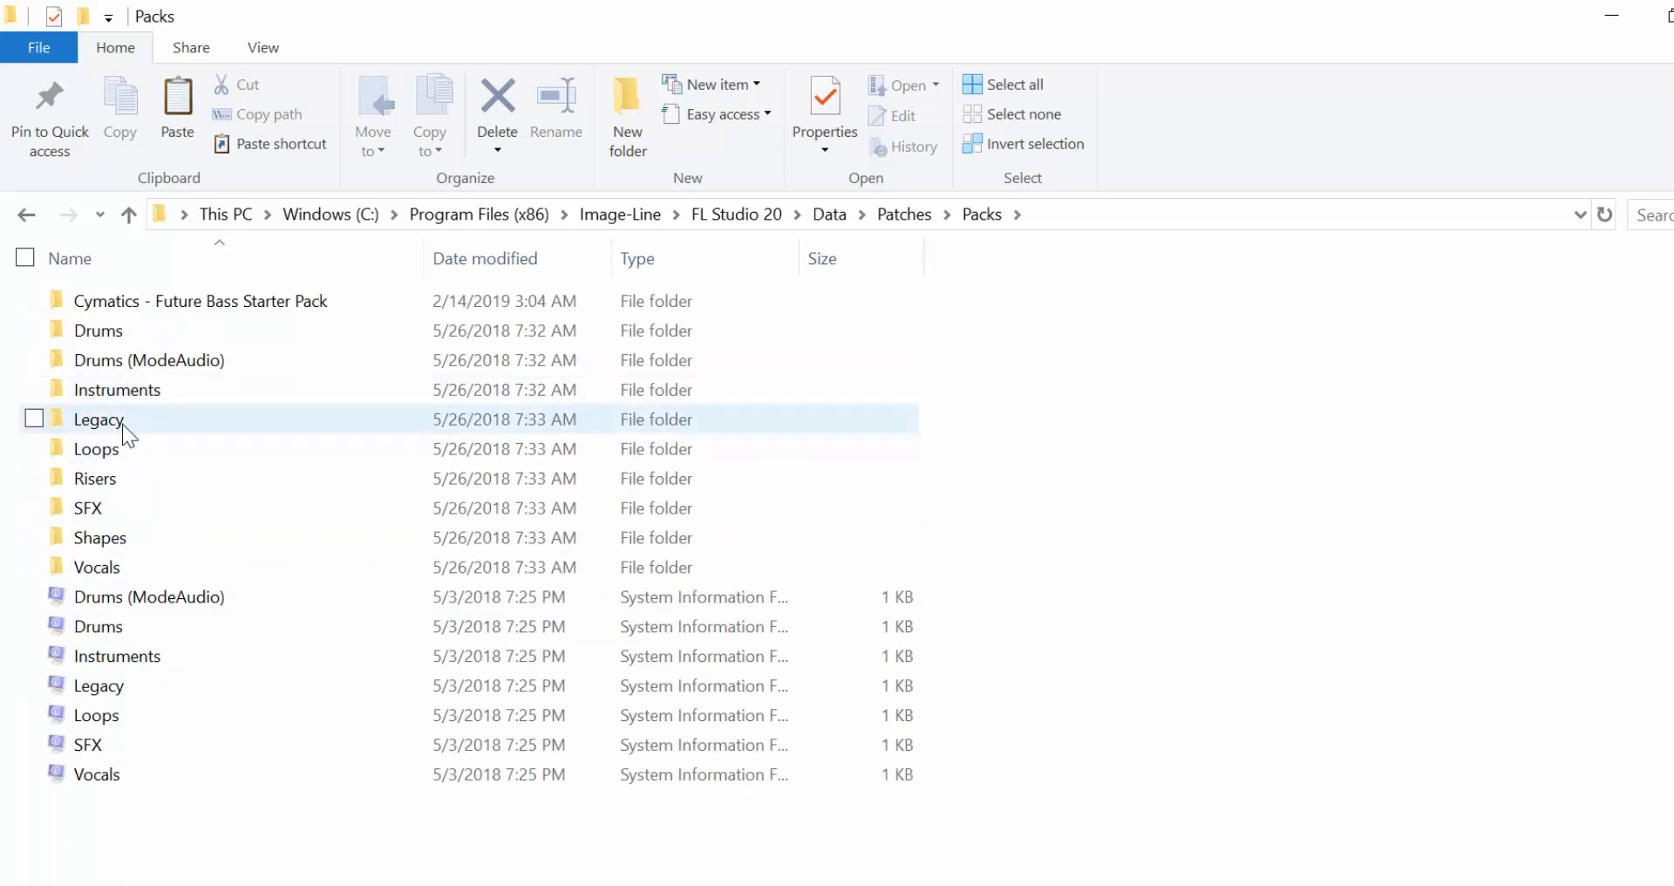
pyautogui.moveTo(97, 419)
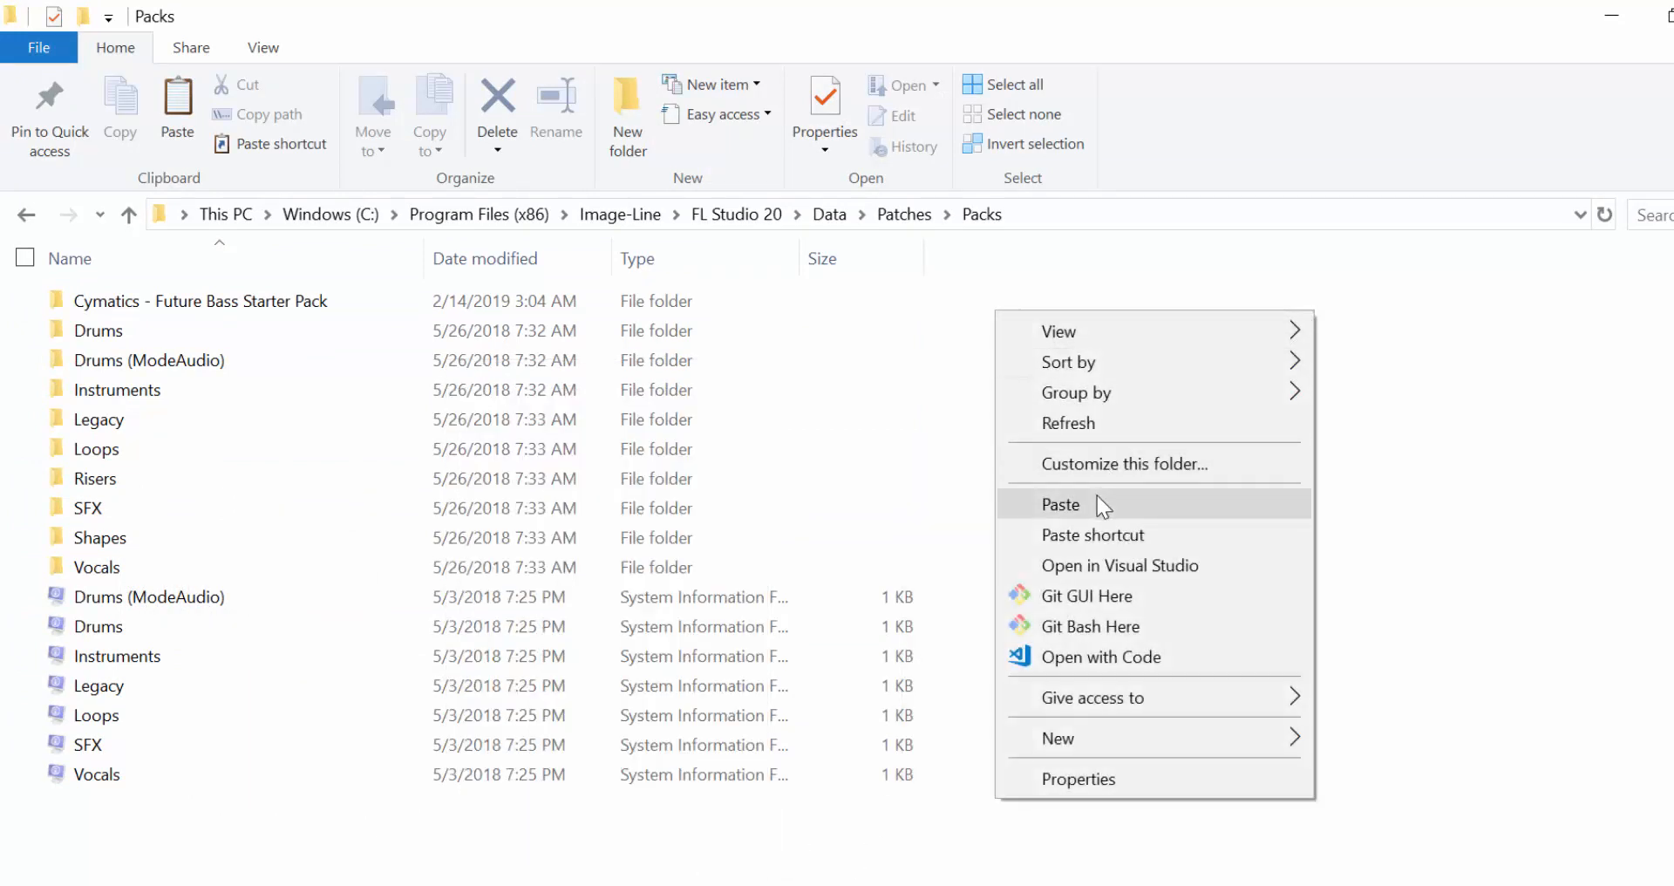
# - Paste the Cymatics - Dubstep Starter Pack folder into the Packs folder
pyautogui.click(1061, 504)
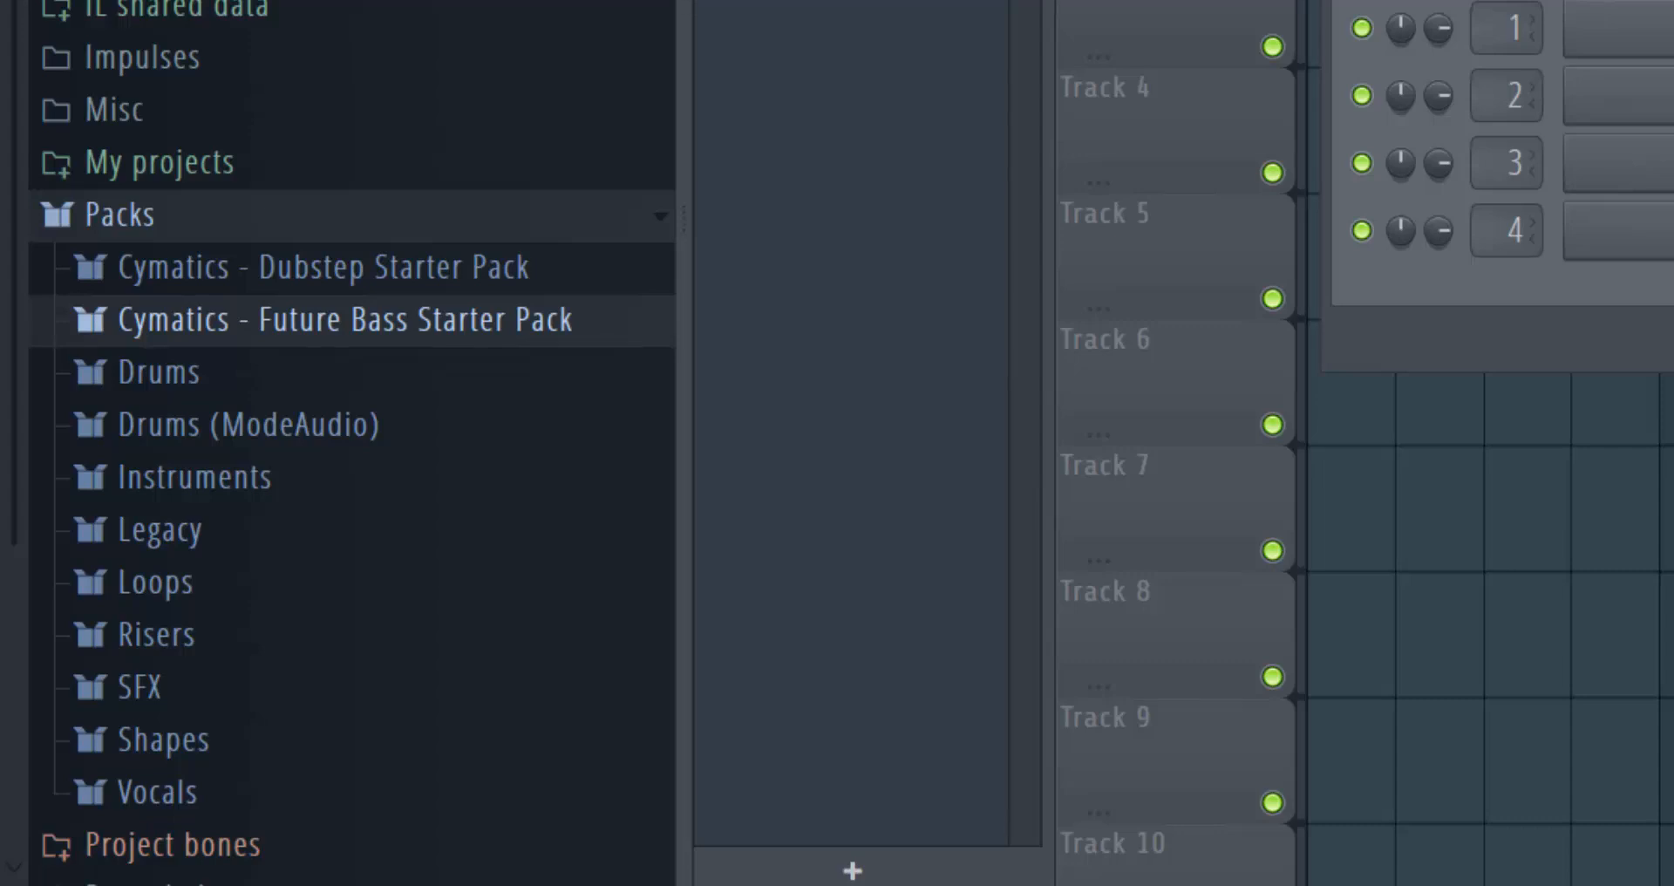
pyautogui.moveTo(629, 801)
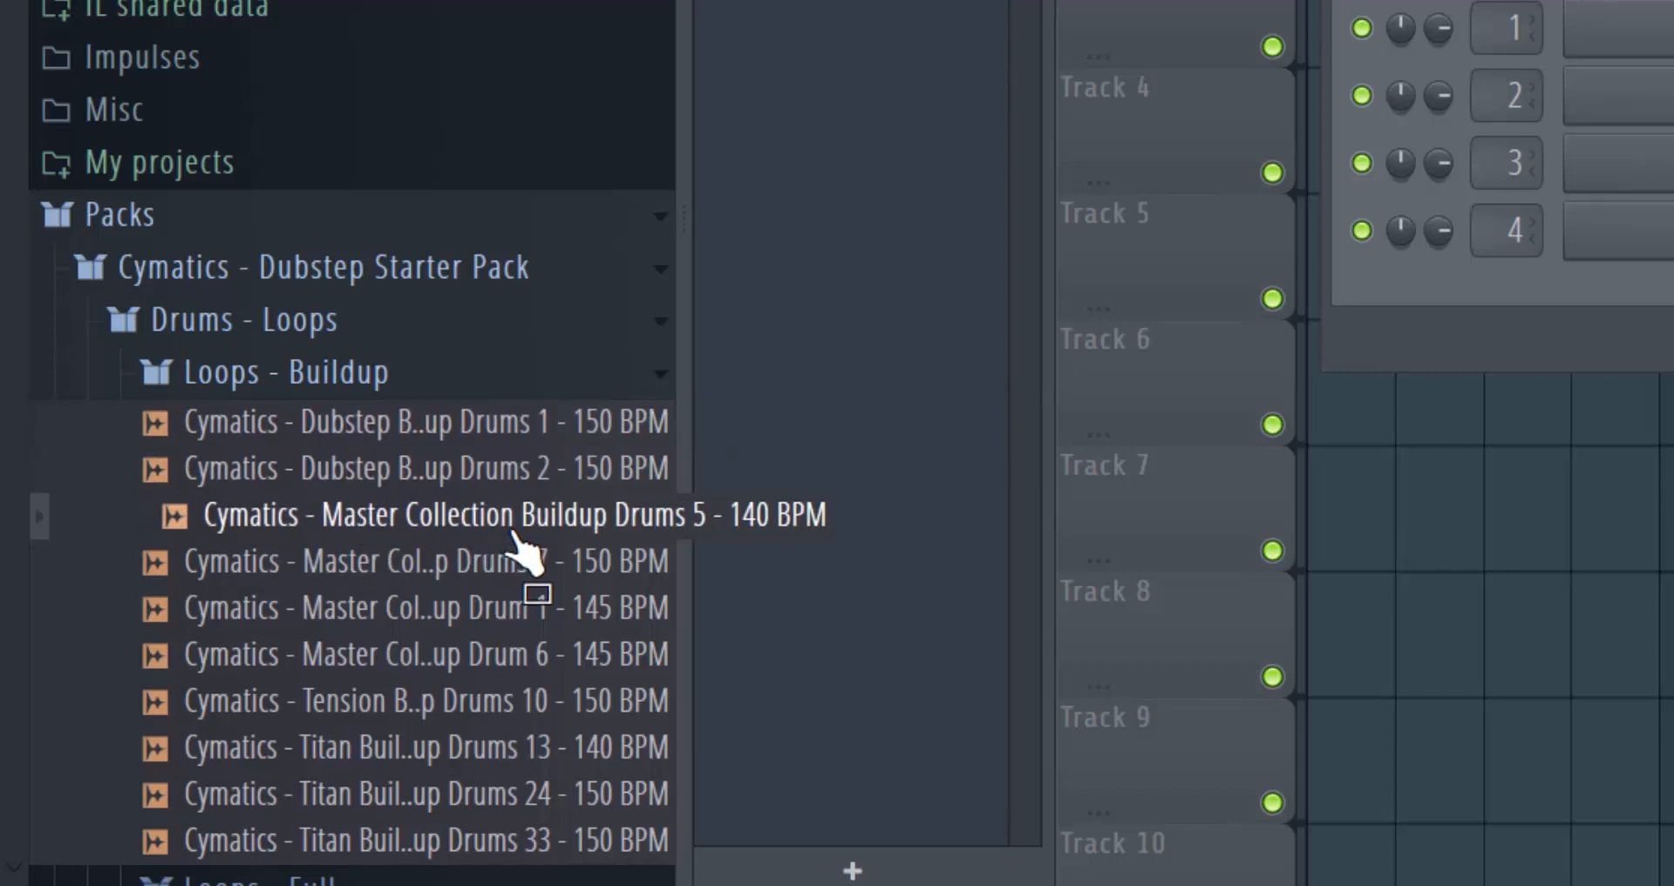
pyautogui.moveTo(630, 651)
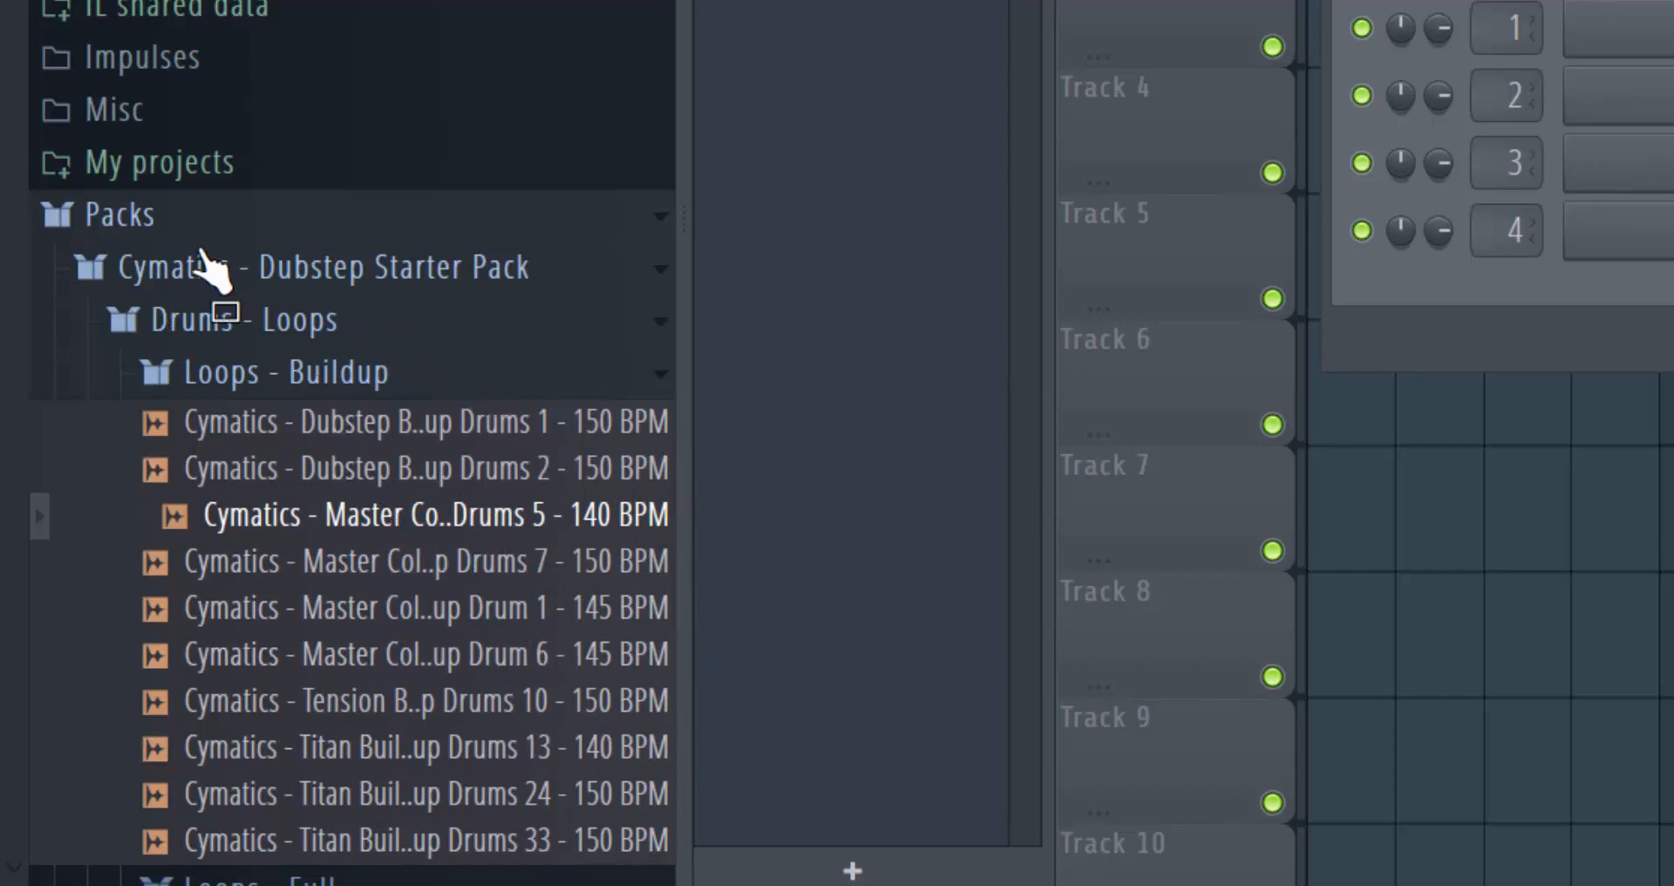
pyautogui.moveTo(288, 321)
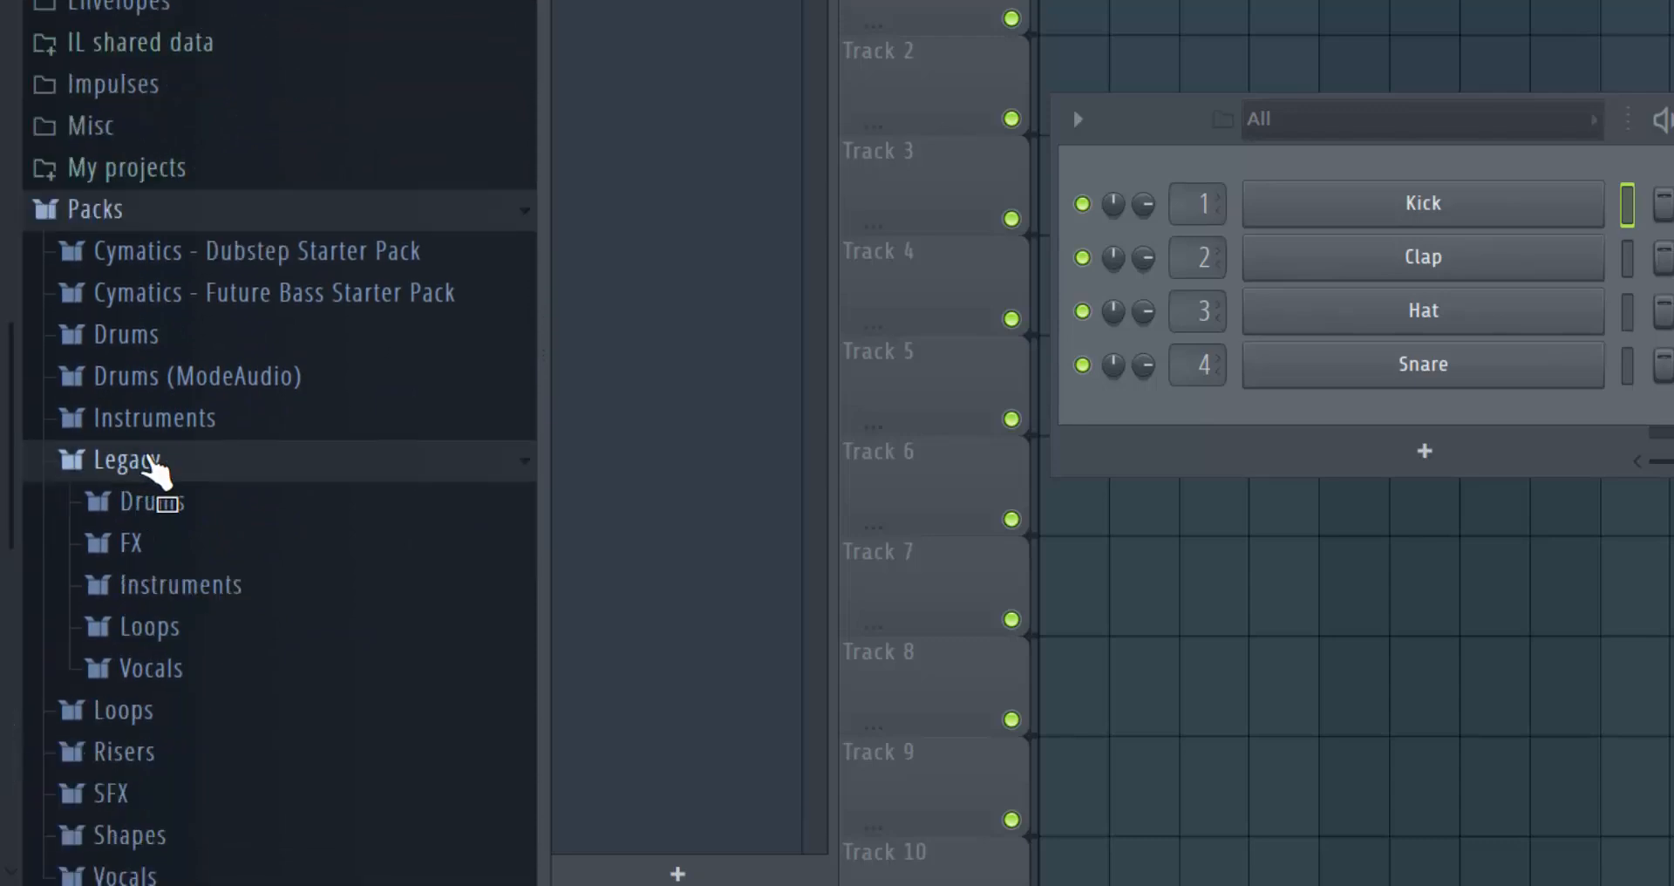
# - Open the Legacy pack's folder in File Explorer from the FL Studio browser
pyautogui.rightClick(127, 459)
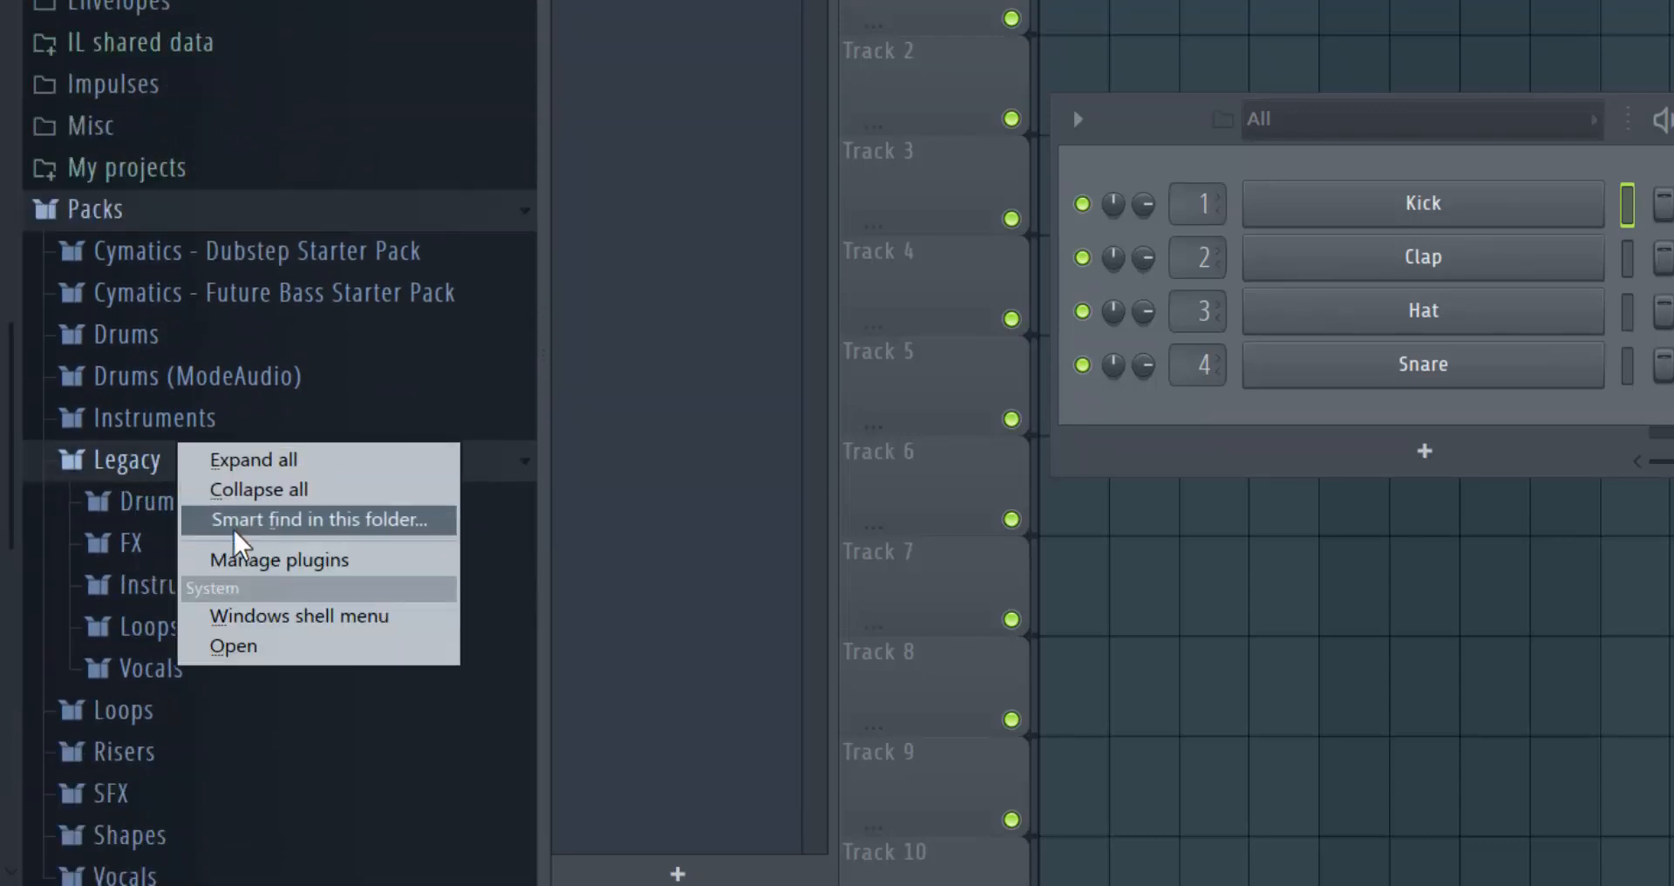
pyautogui.moveTo(326, 631)
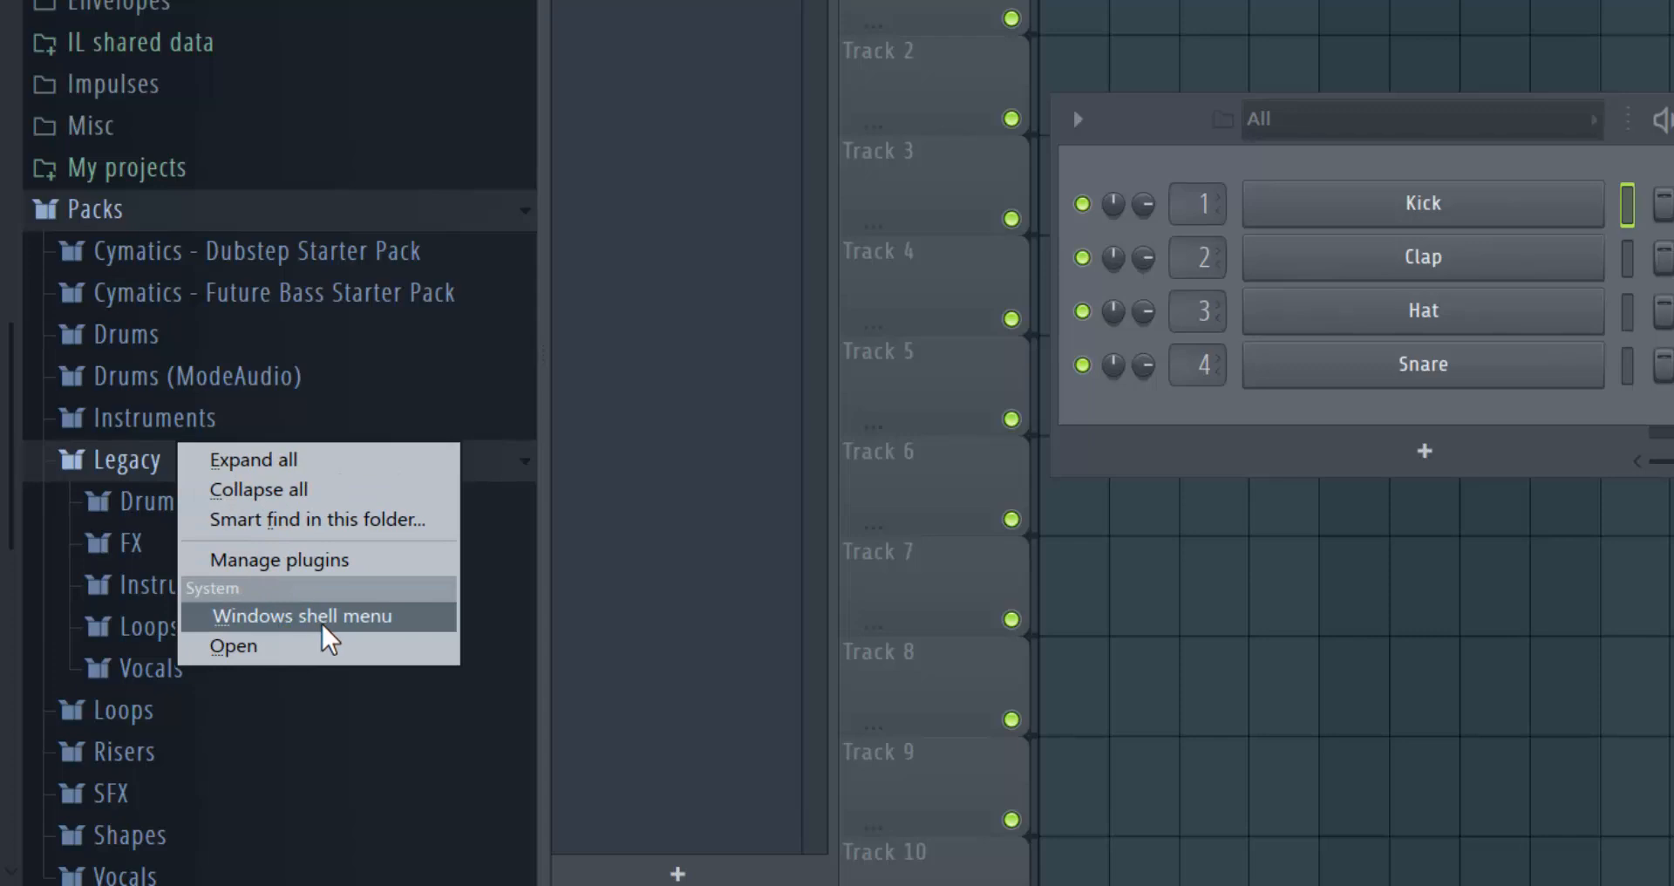
pyautogui.click(303, 616)
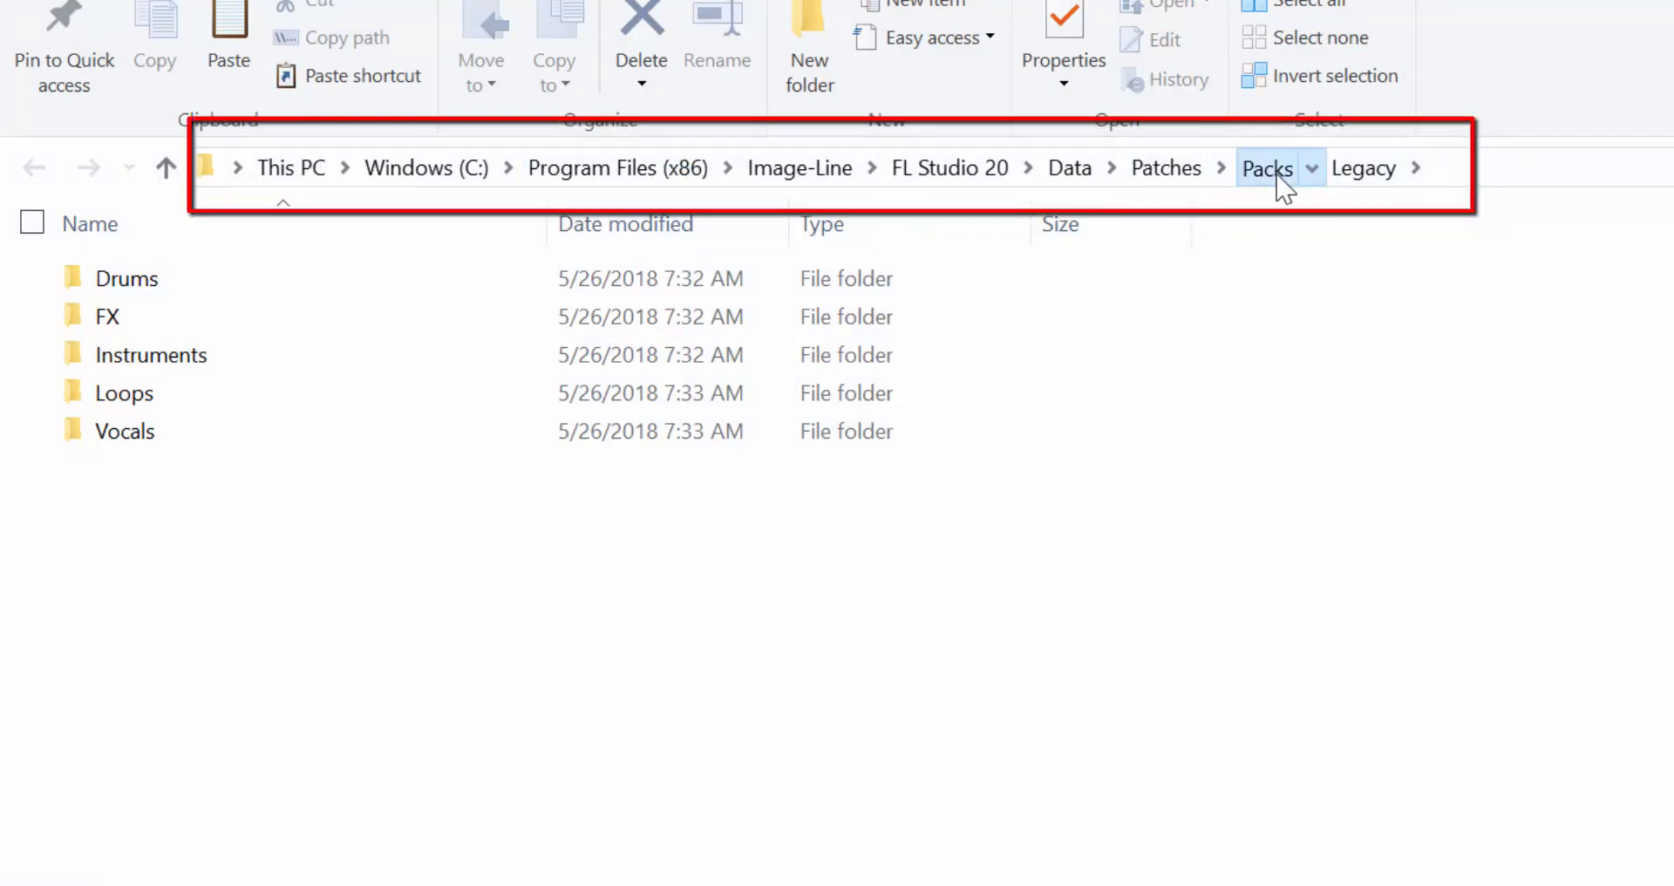
# - Step up to the Packs folder showing both Cymatics starter packs
pyautogui.click(1267, 168)
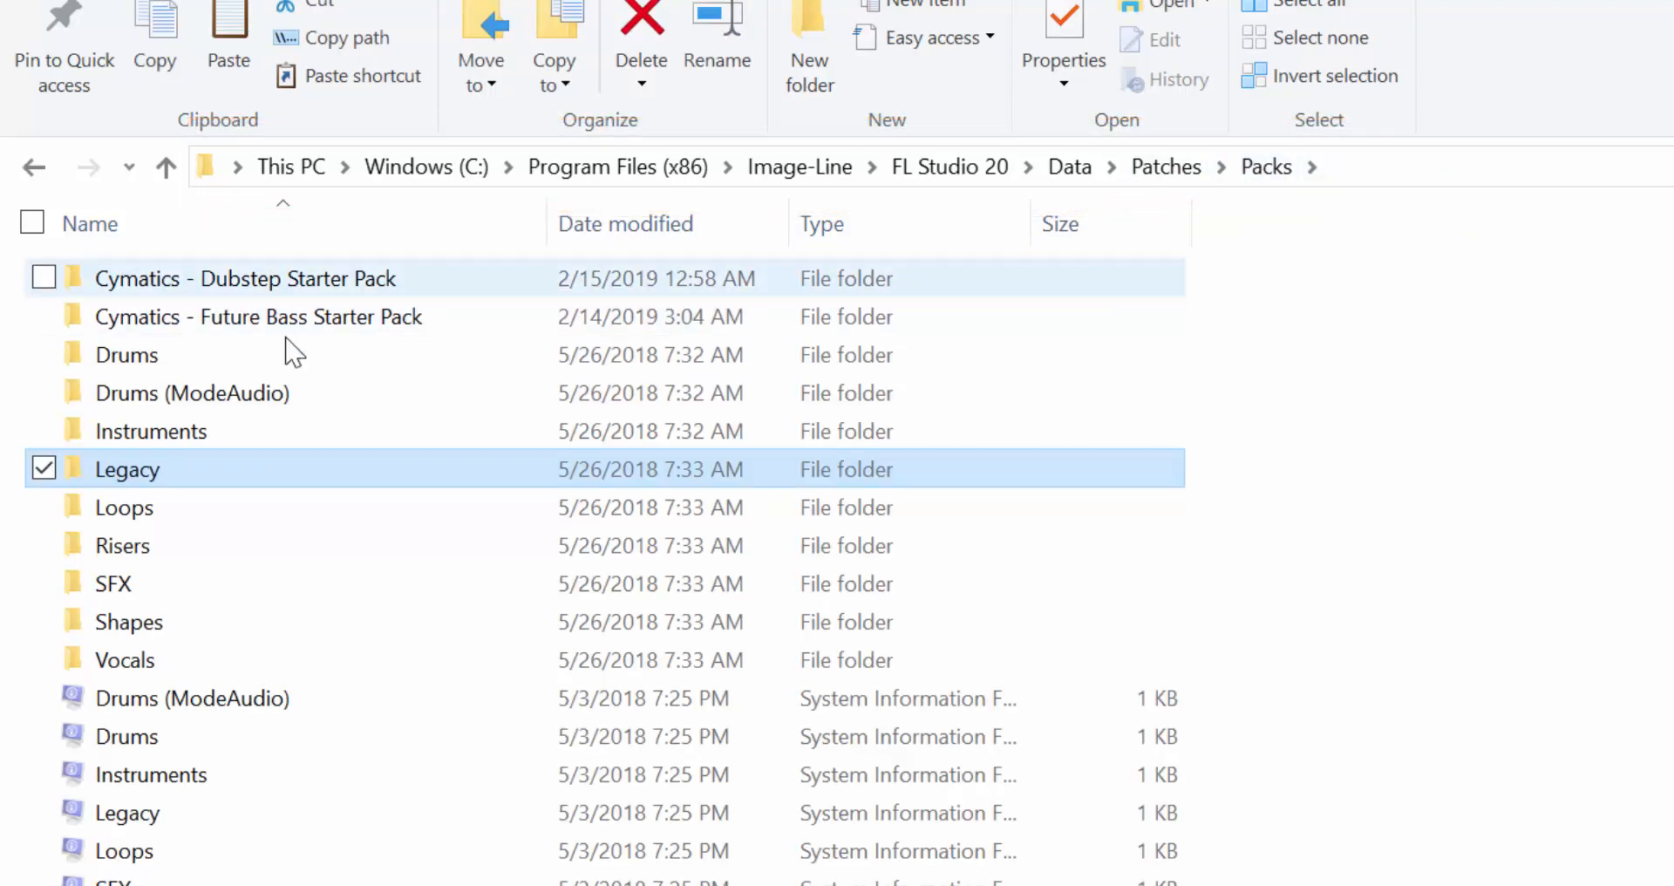
pyautogui.moveTo(337, 620)
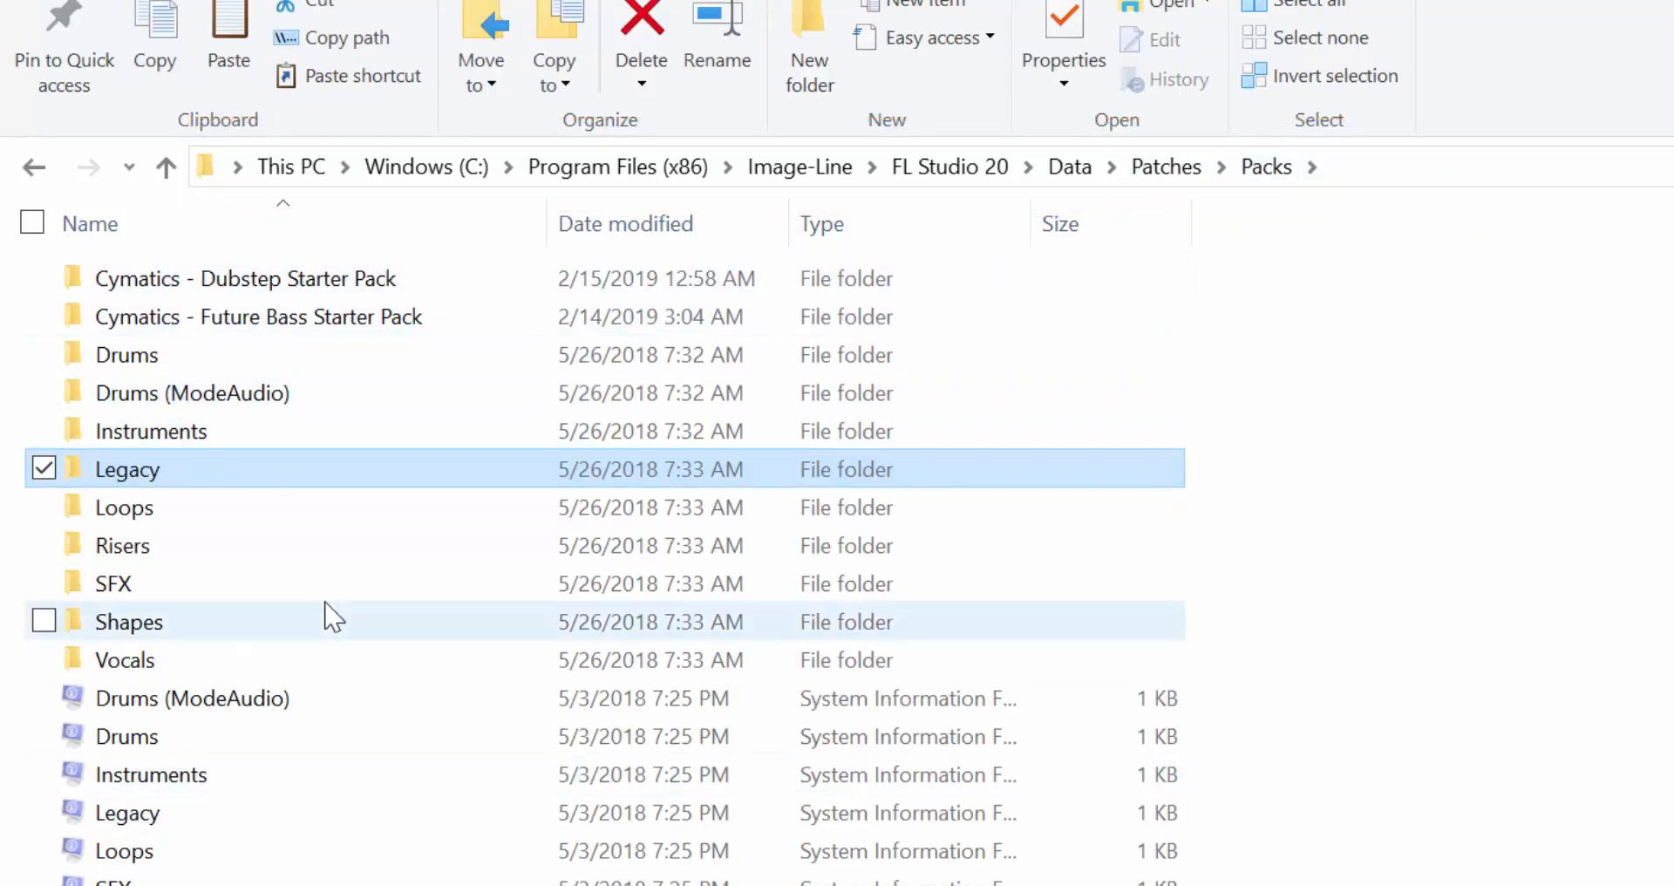